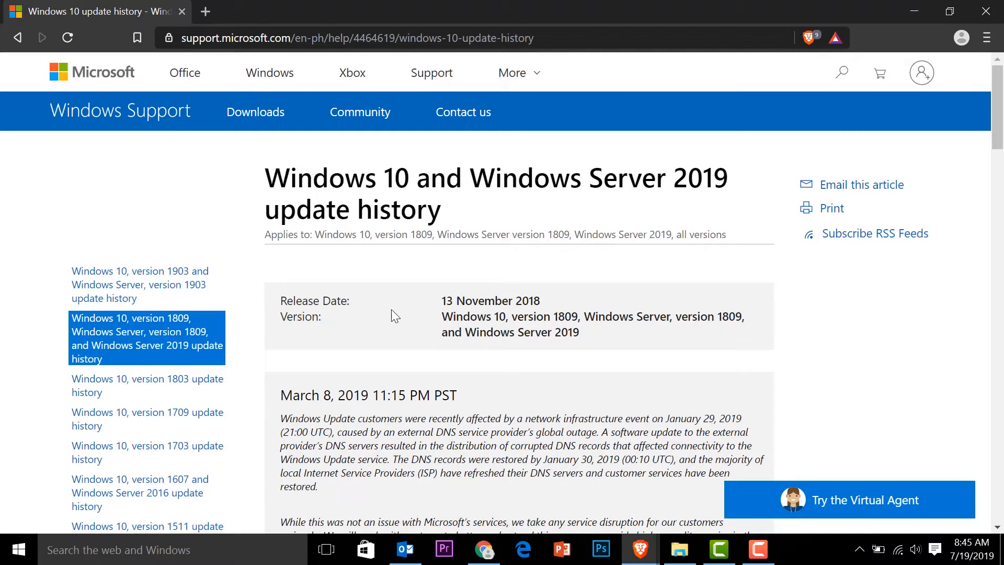
Step: Search for 'services' in the taskbar and launch the Services app
scroll("down", 3)
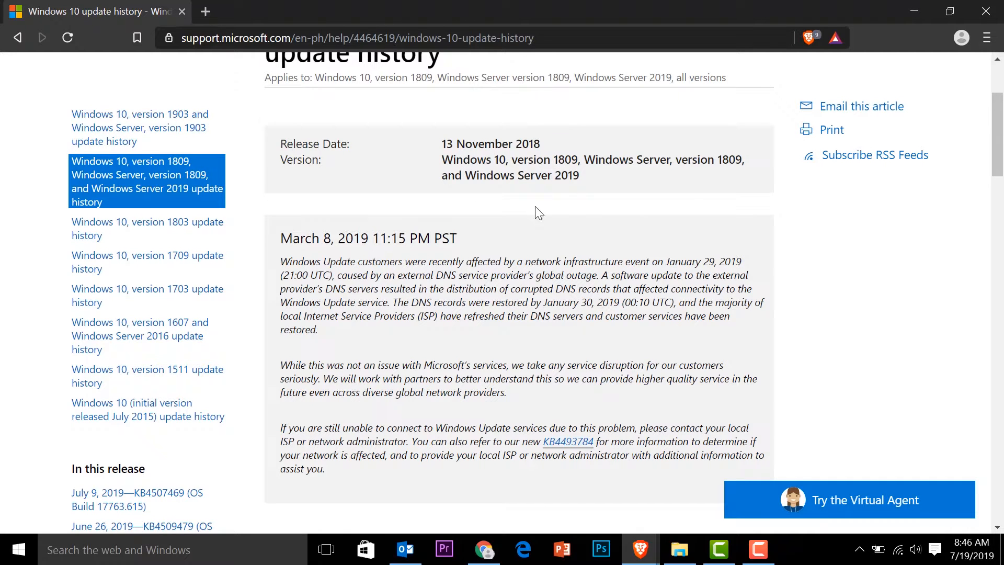
scroll("down", 3)
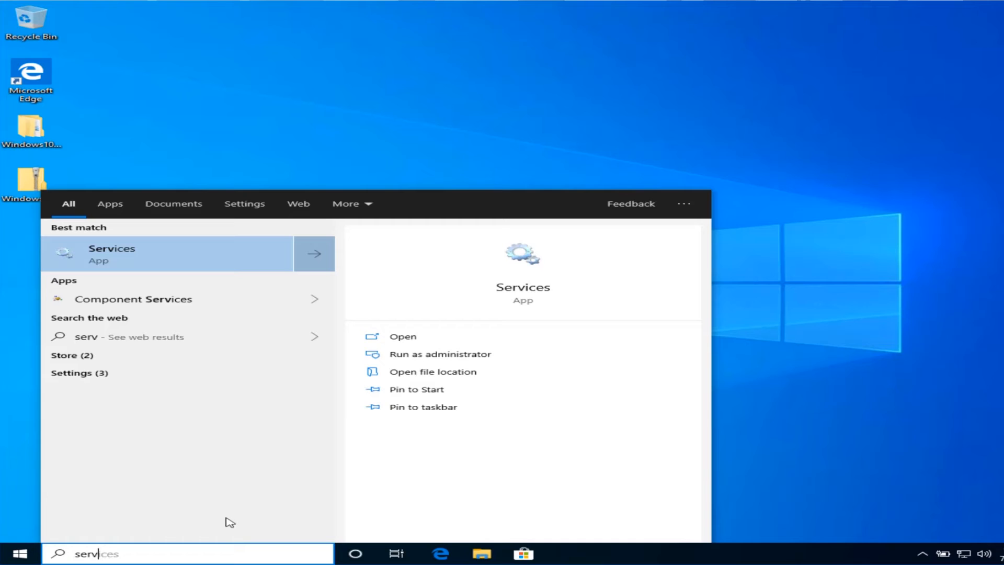
type("servcie")
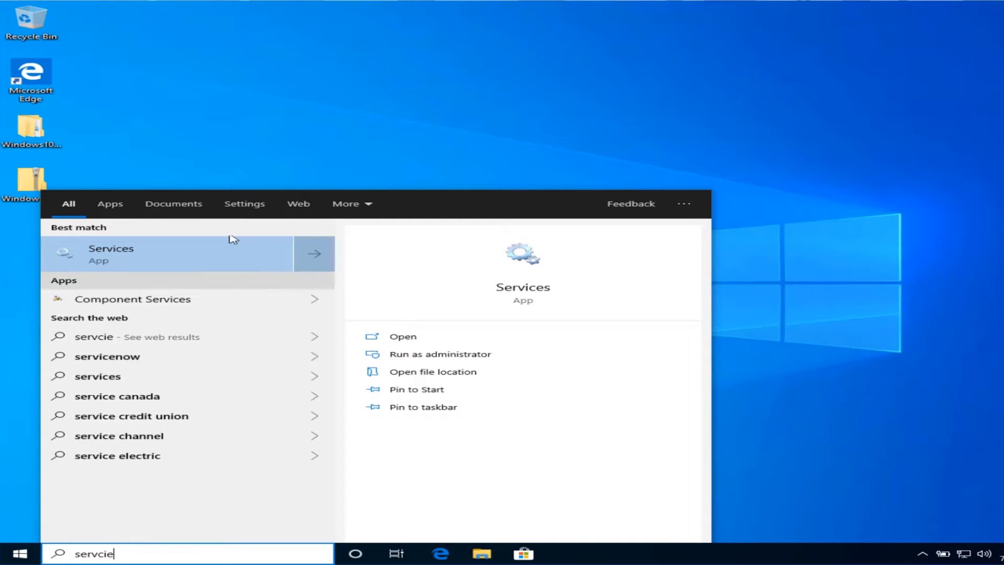
left_click(111, 254)
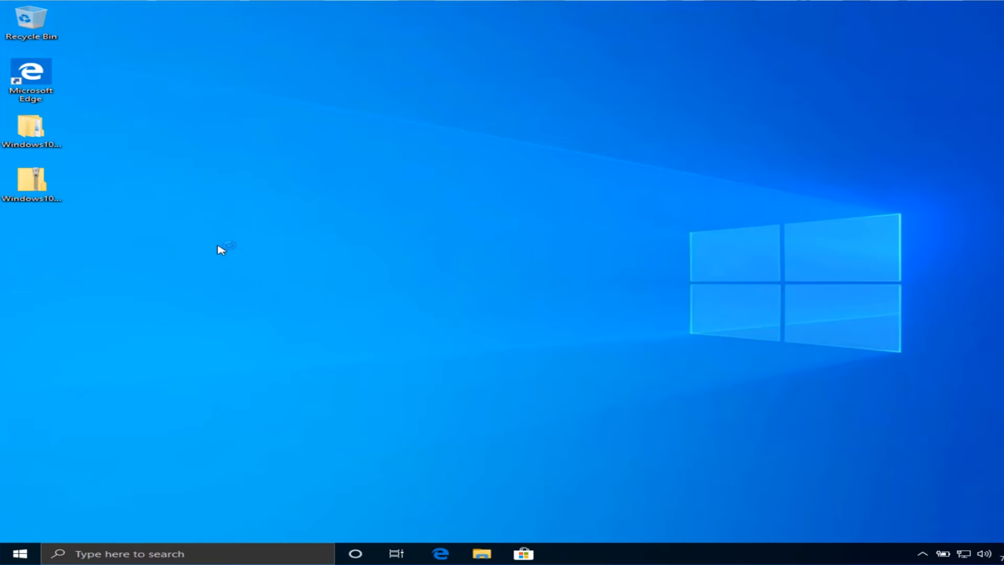
mouse_move(221, 250)
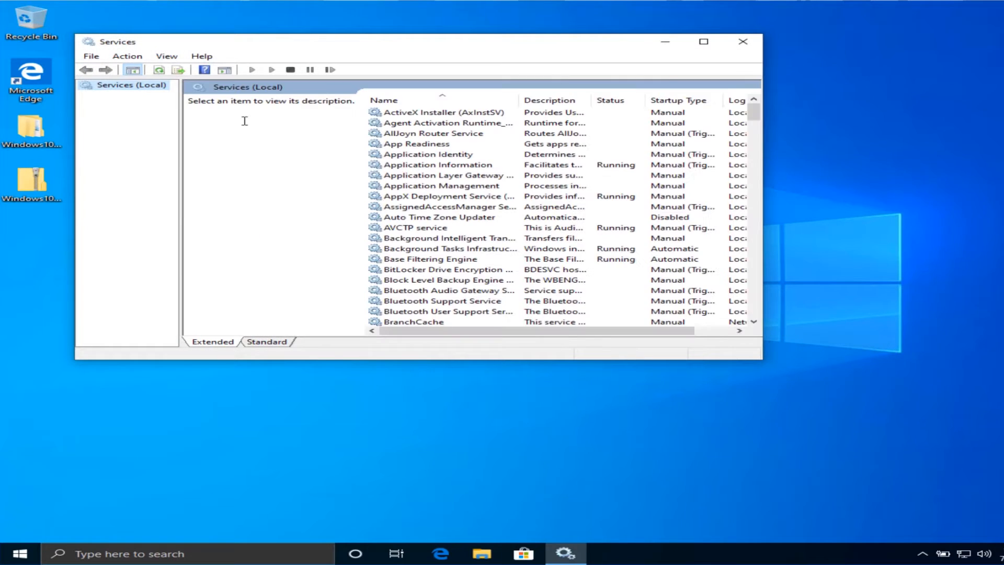
Step: Select the Windows Update service in the list and maximize the Services window
scroll("down", 3)
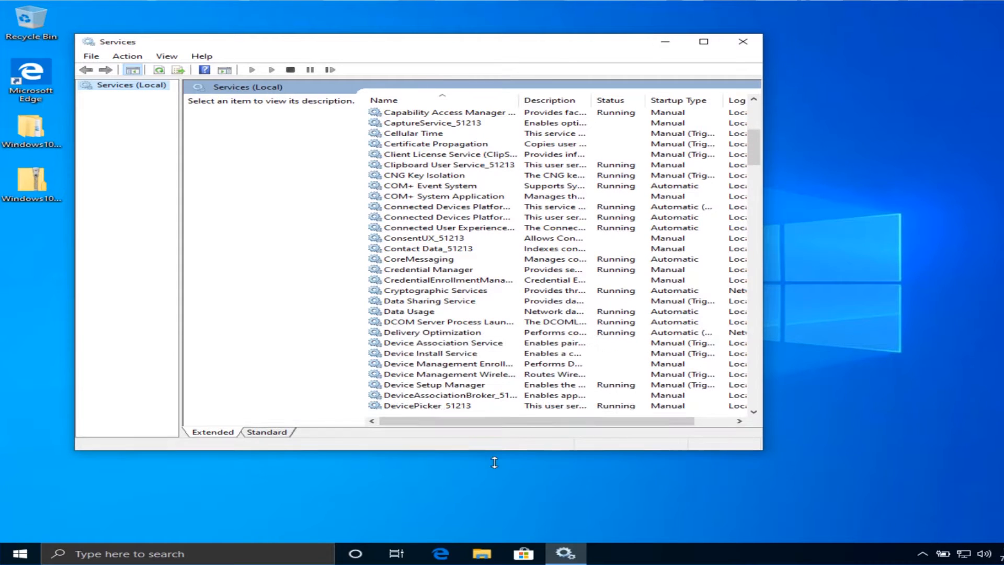
scroll("down", 3)
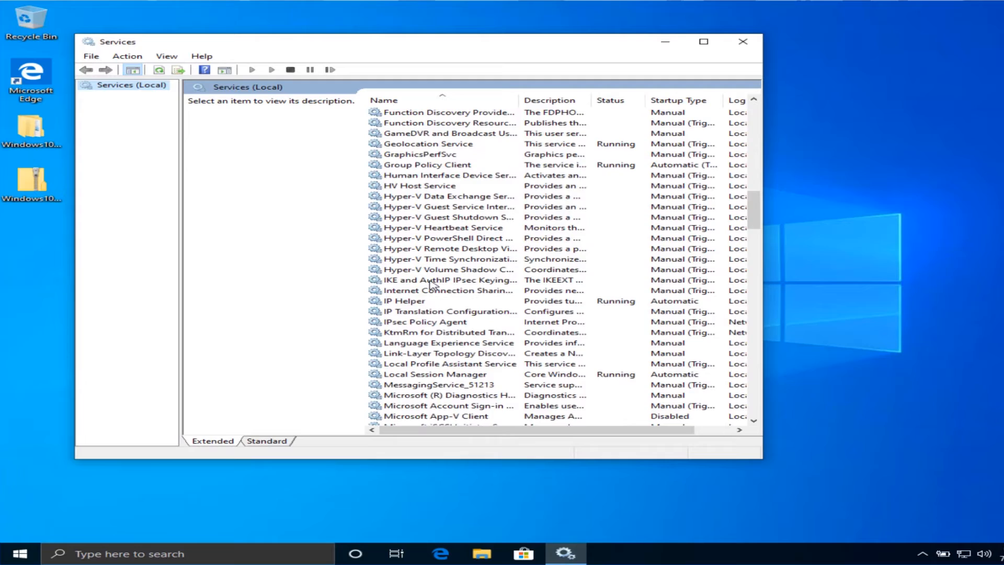
scroll("down", 3)
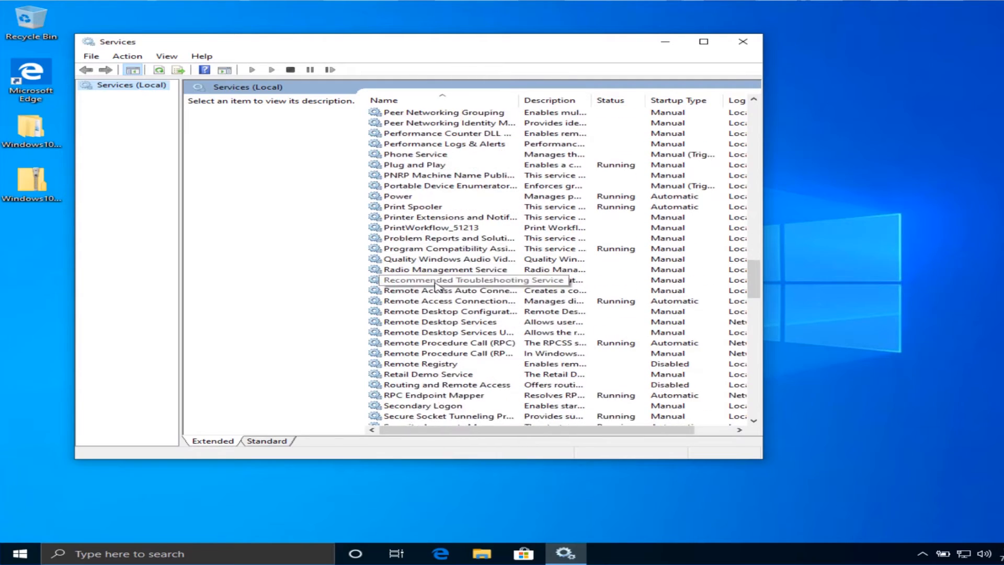
scroll("down", 3)
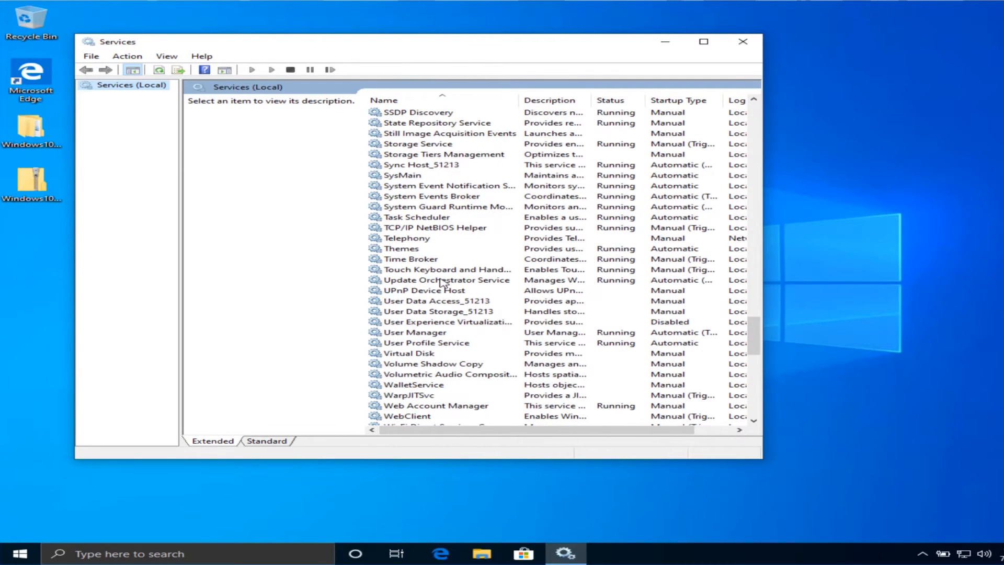
scroll("down", 3)
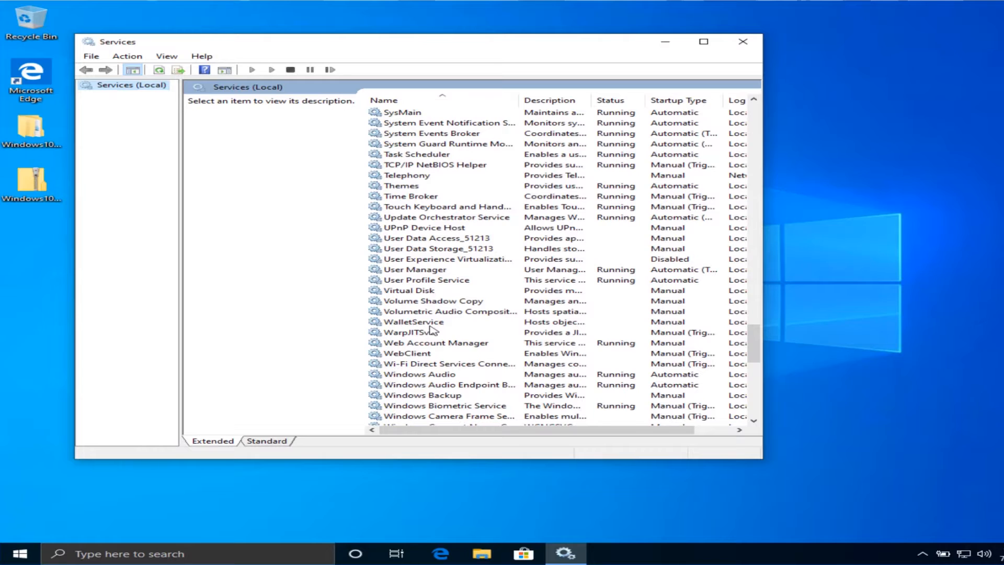
scroll("down", 3)
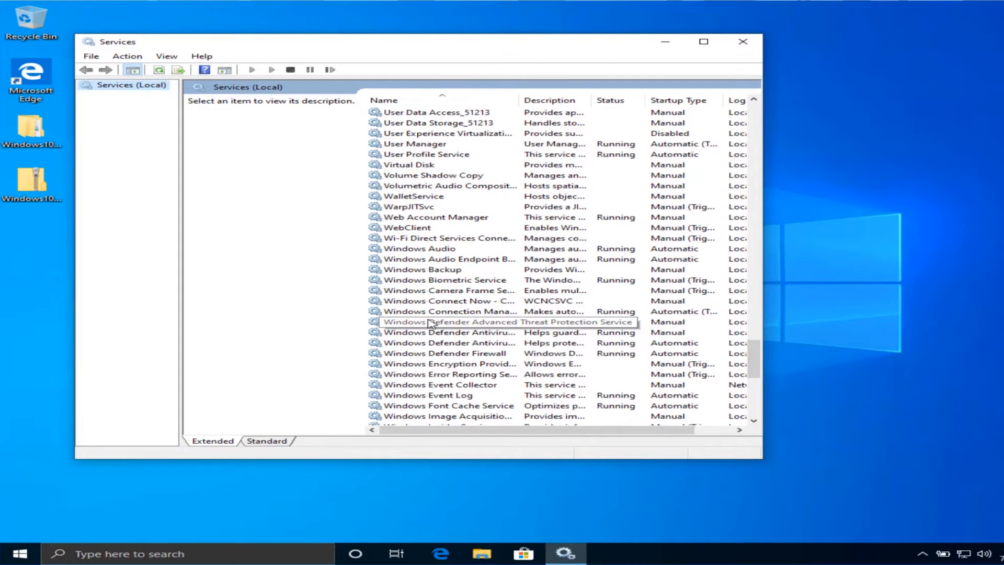
scroll("down", 3)
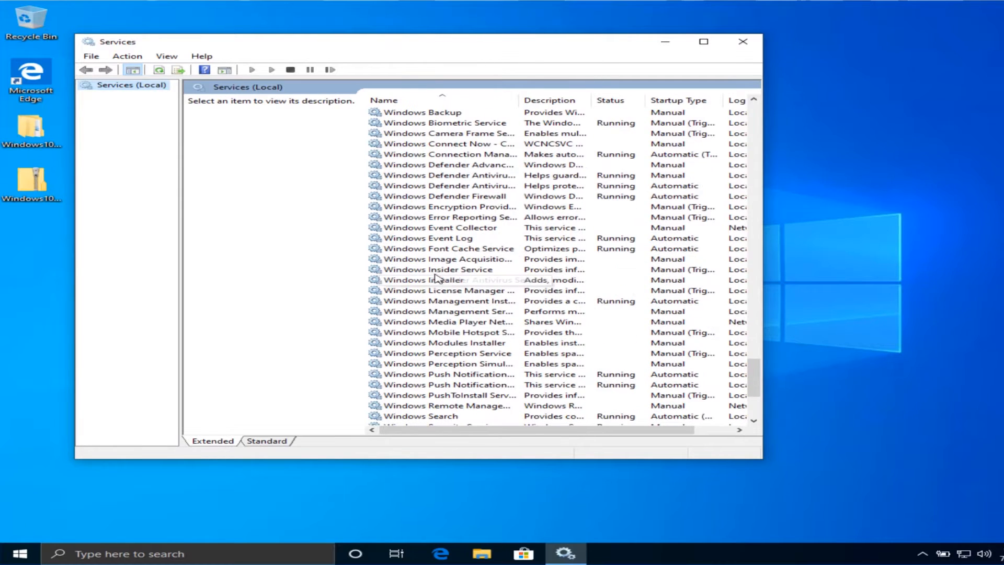
scroll("down", 3)
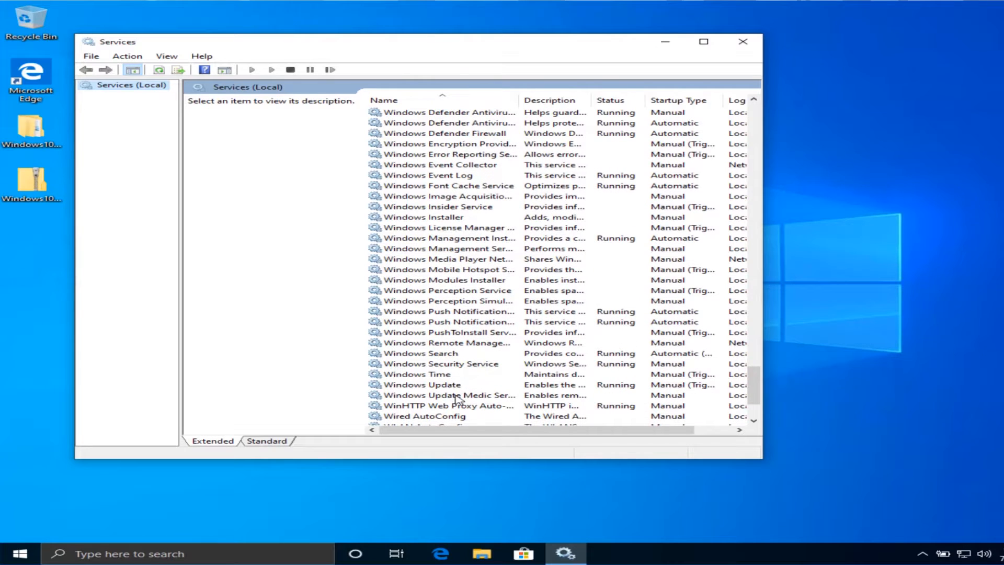
left_click(422, 385)
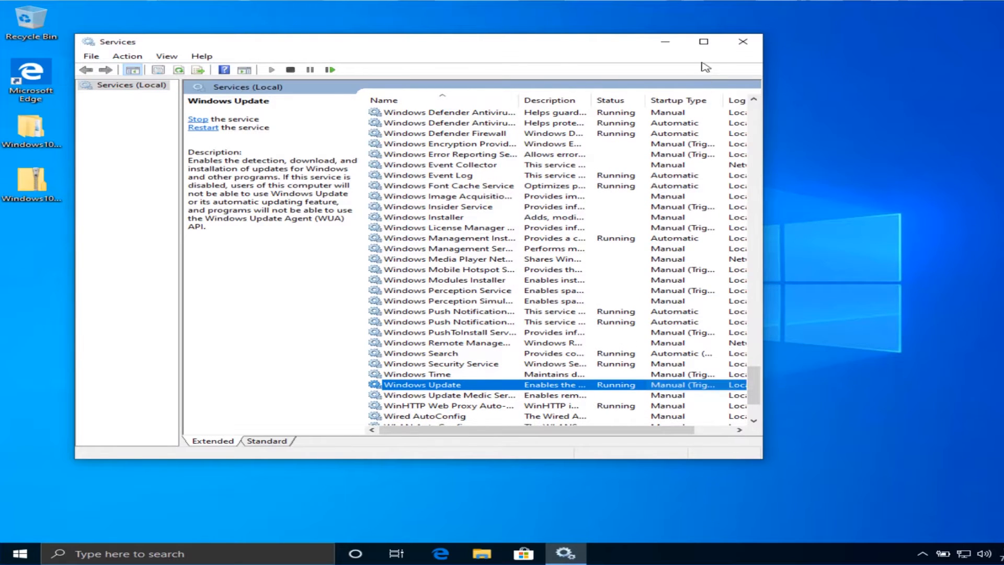
left_click(702, 41)
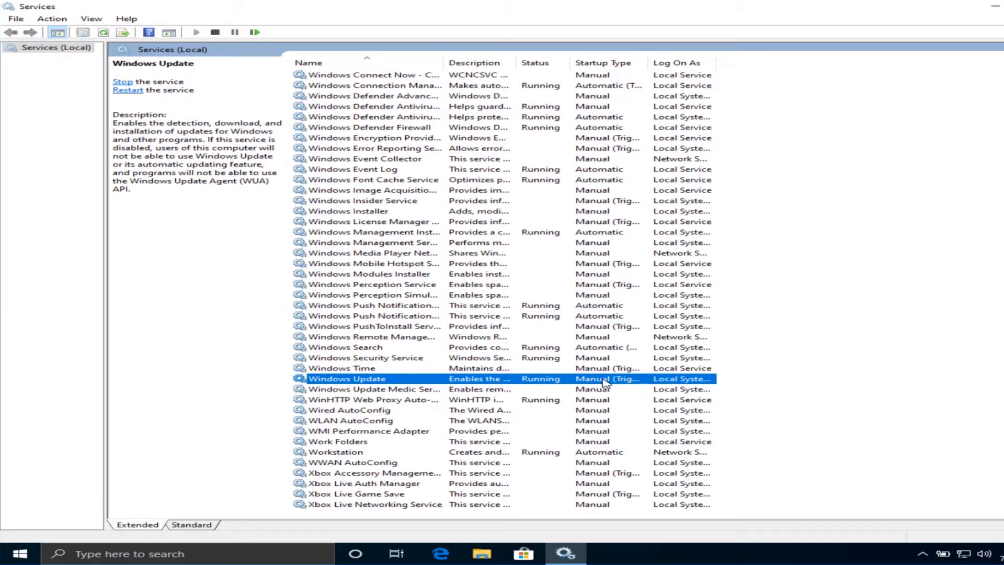
Step: Set Windows Update's startup type to Disabled and apply it
double_click(347, 378)
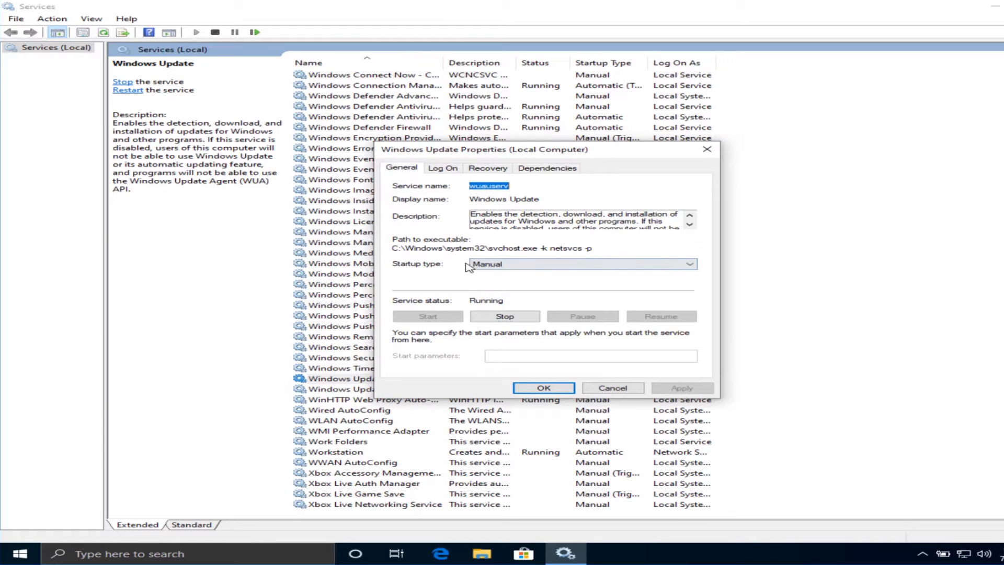
left_click(690, 263)
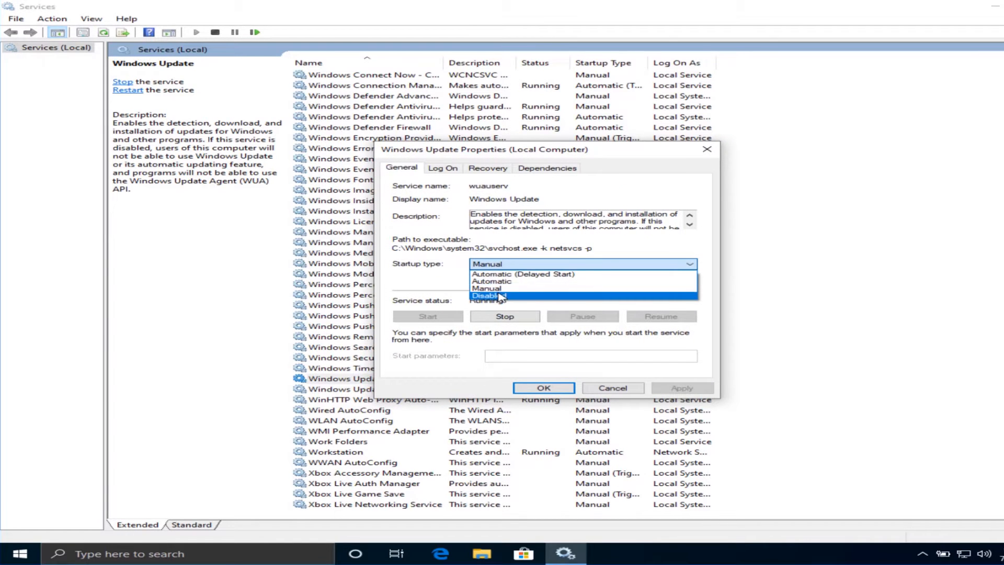
left_click(490, 296)
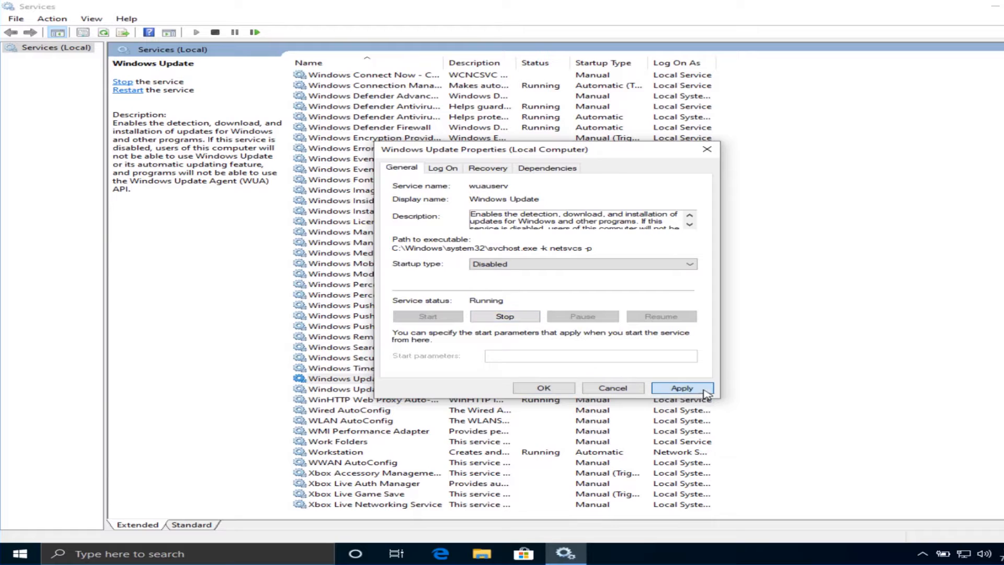
left_click(682, 387)
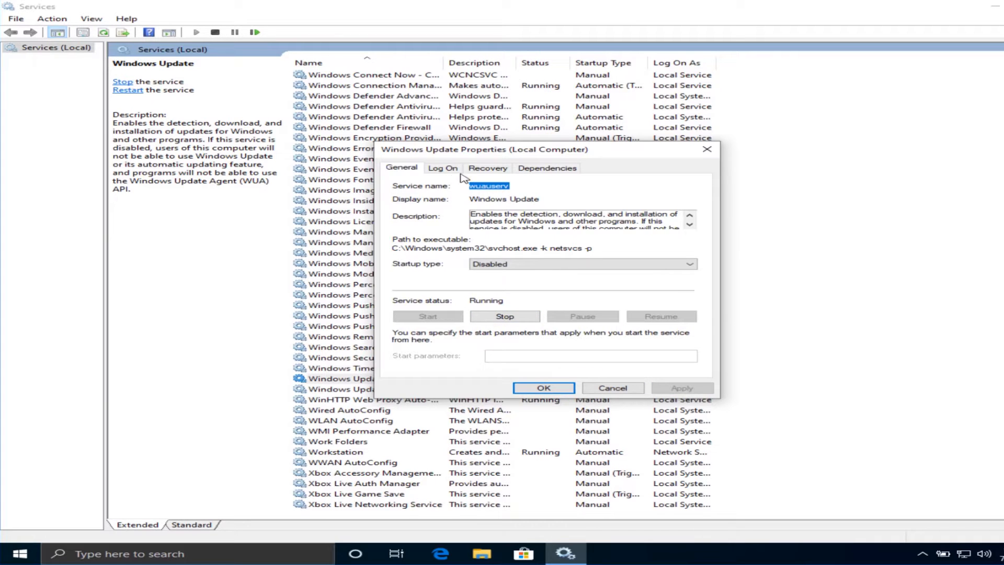
Step: On Windows Update's Recovery tab, choose Take No Action and reset fail count after 0 days
left_click(487, 168)
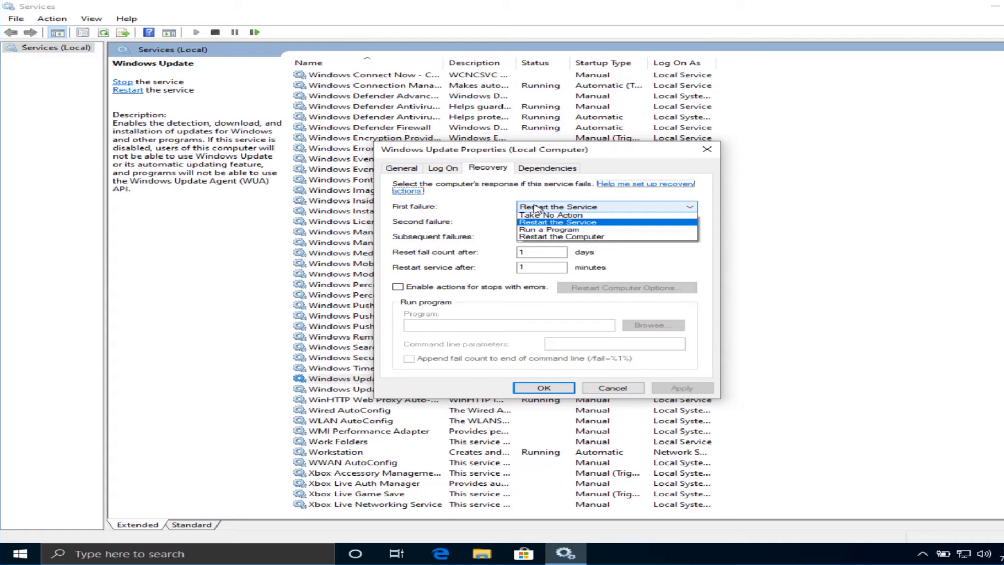
left_click(551, 215)
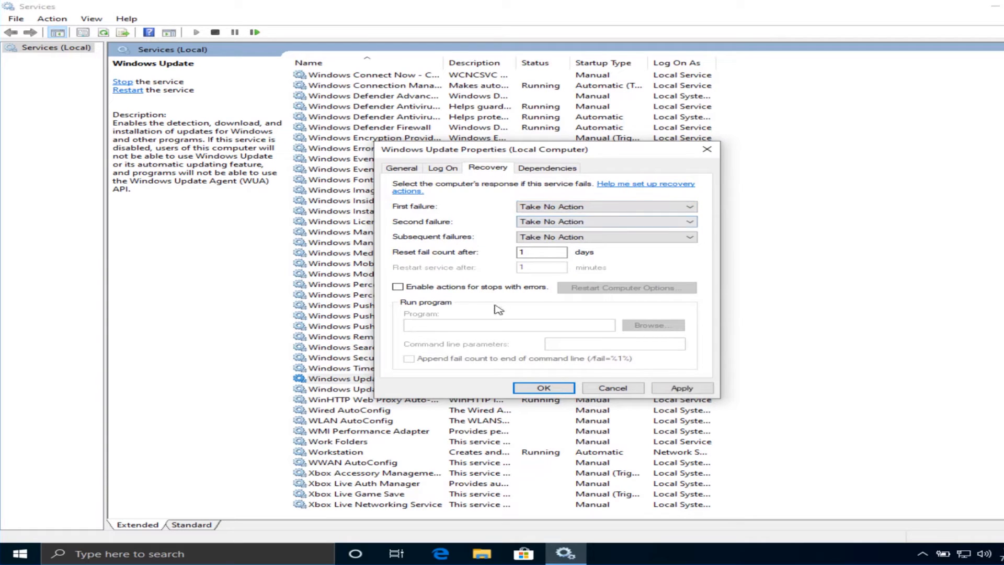
type("0")
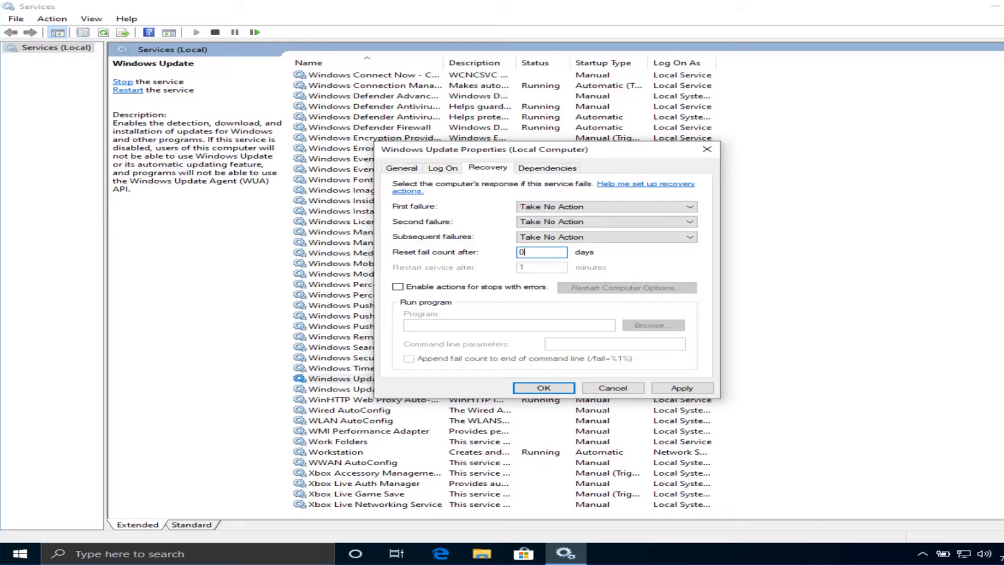
left_click(682, 387)
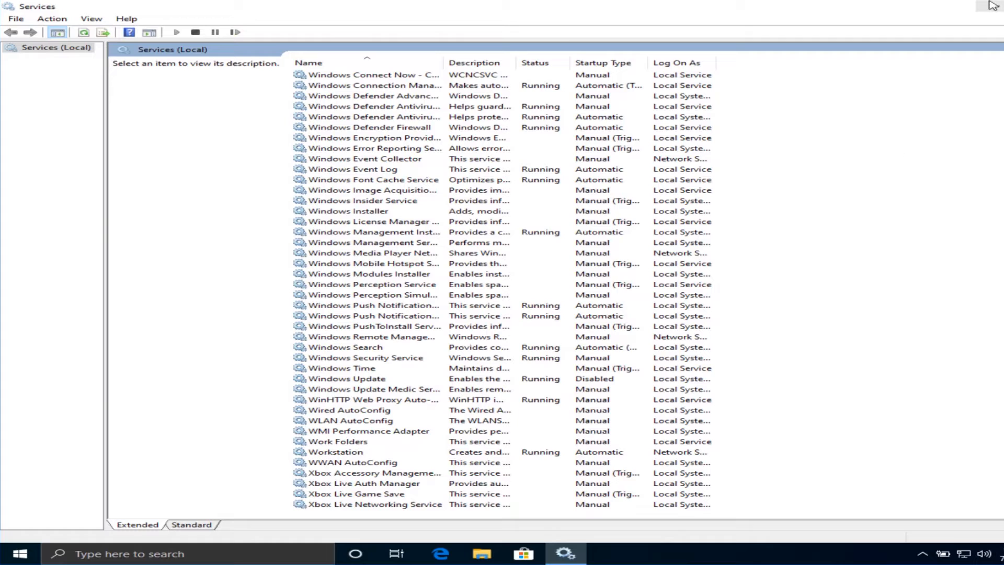
Step: Search for 'gpedit.ms' and open the Edit group policy result
type("g")
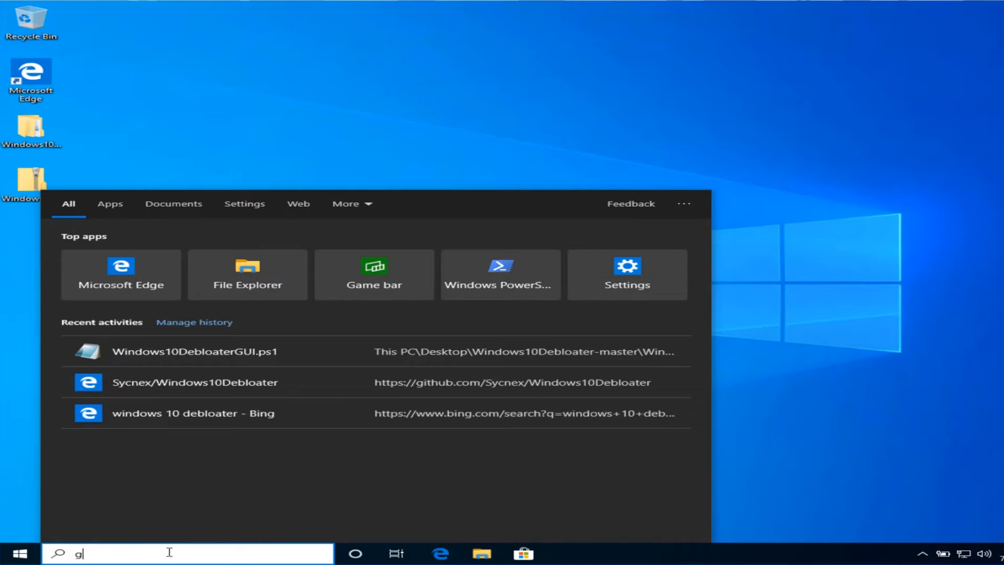
type("pedit")
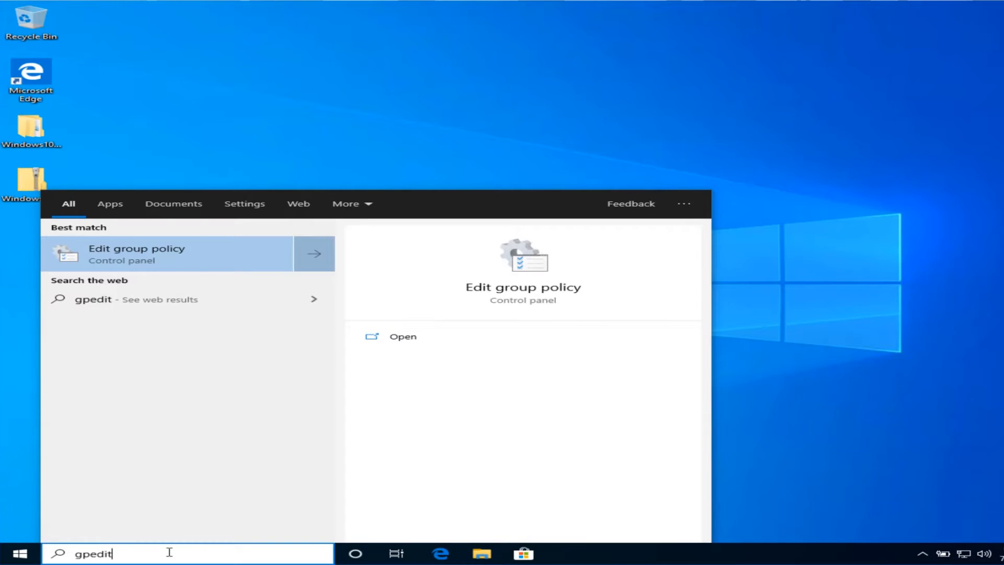
type(".ms")
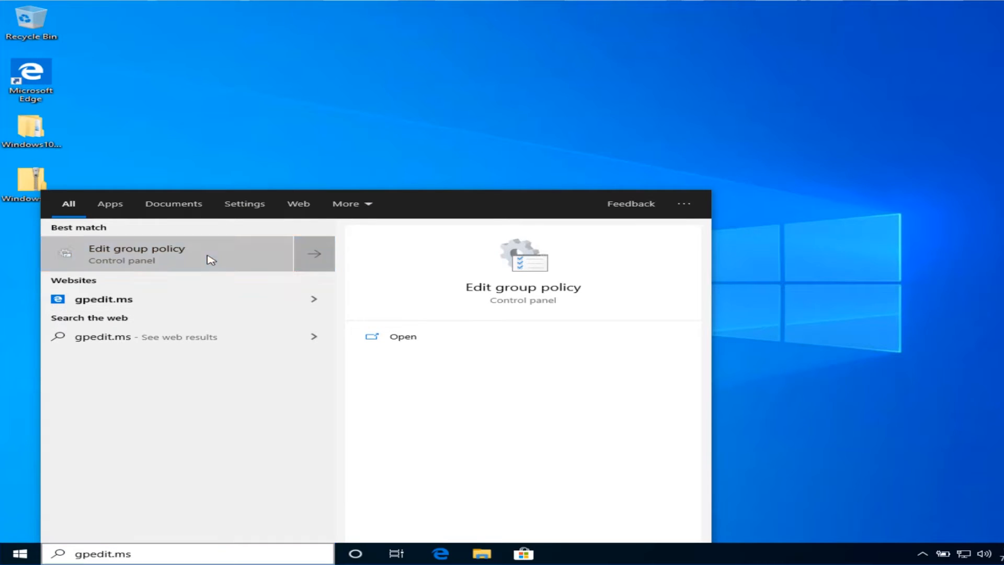
left_click(136, 253)
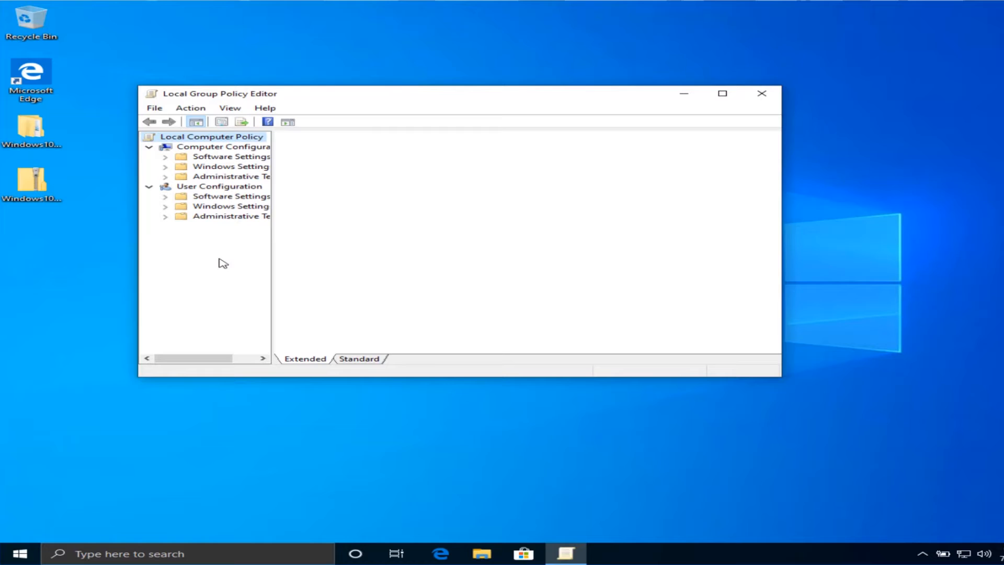
Step: Expand Computer Configuration > Administrative Templates > Windows Components and scroll to Windows Update
left_click(213, 136)
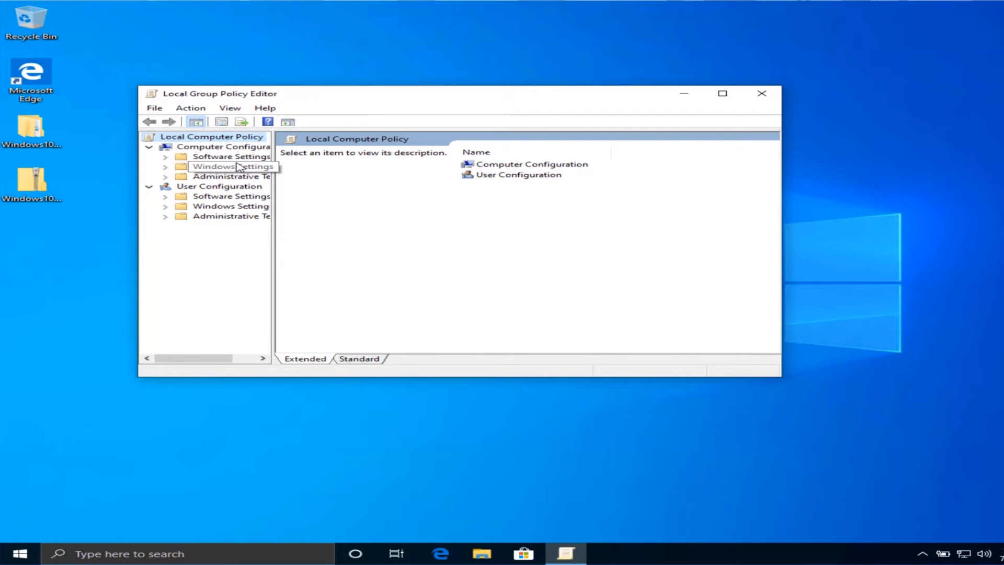
left_click(230, 156)
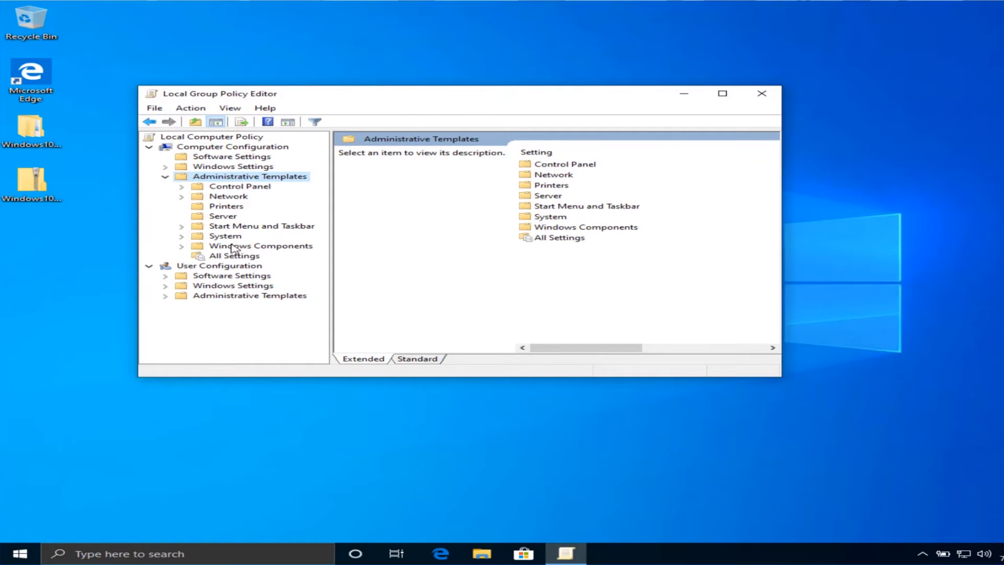
double_click(261, 245)
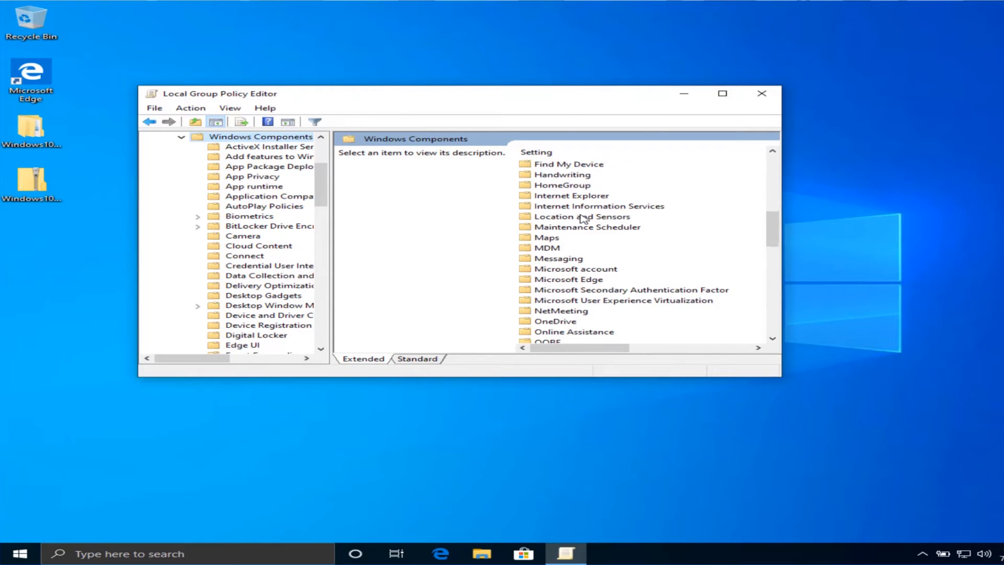
scroll("down", 3)
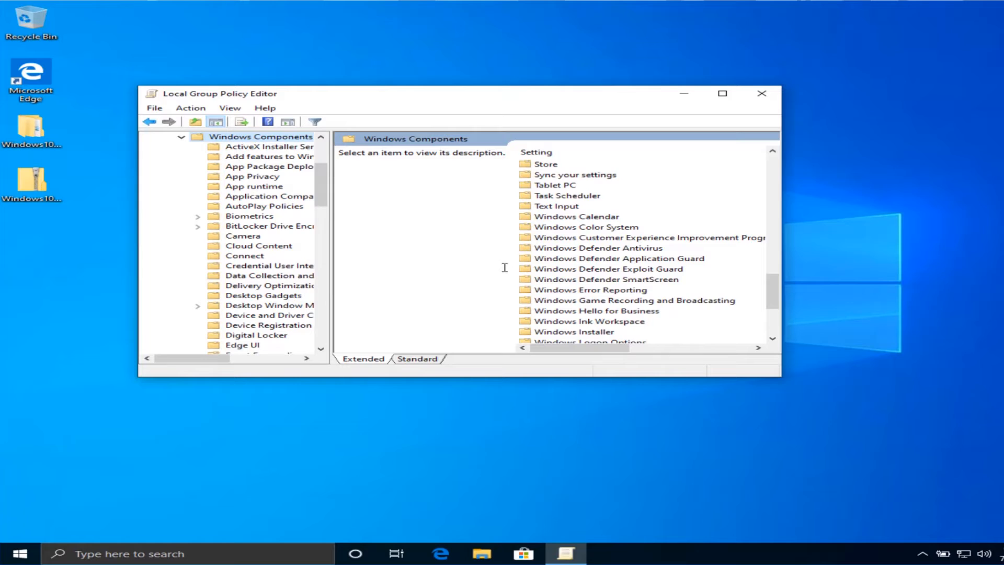
scroll("down", 3)
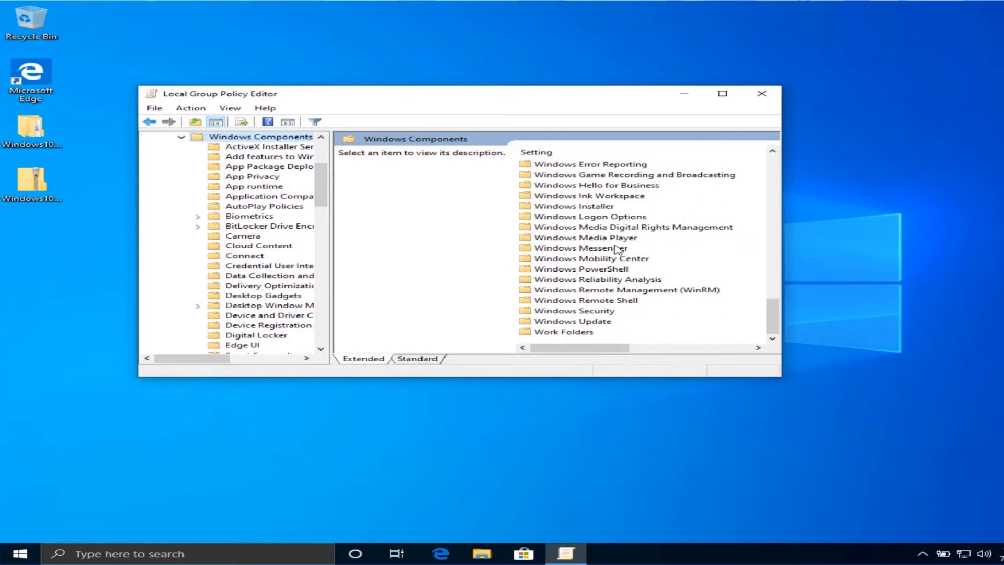
mouse_move(556, 323)
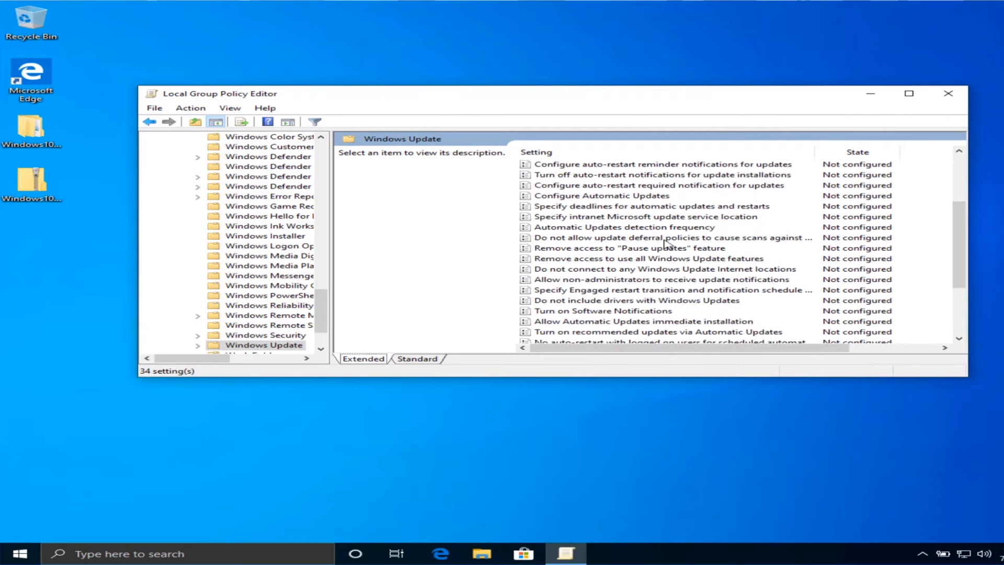
Step: Disable the 'Automatic Updates detection frequency' and 'Configure Automatic Updates' policies under Windows Update
scroll("down", 3)
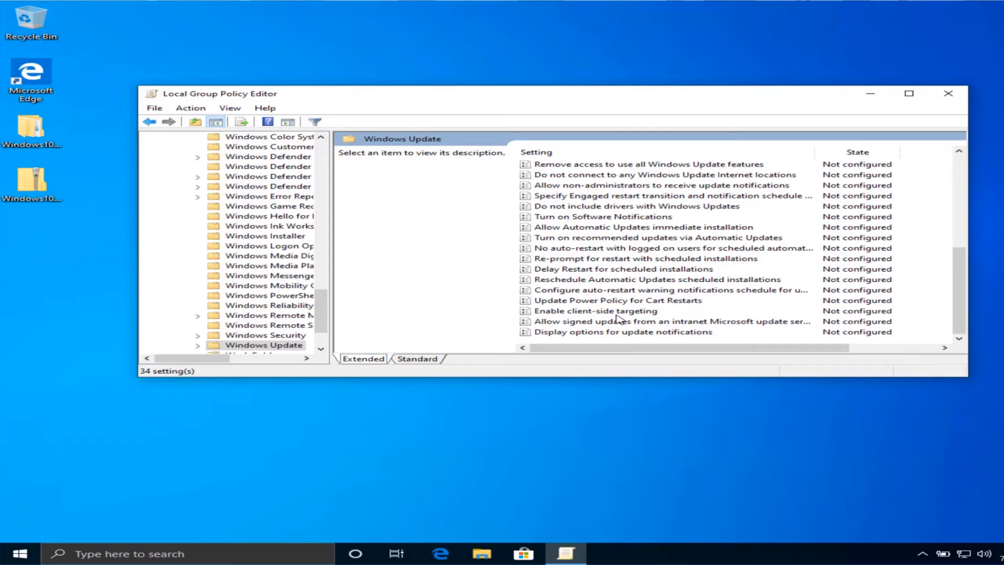
scroll("up", 3)
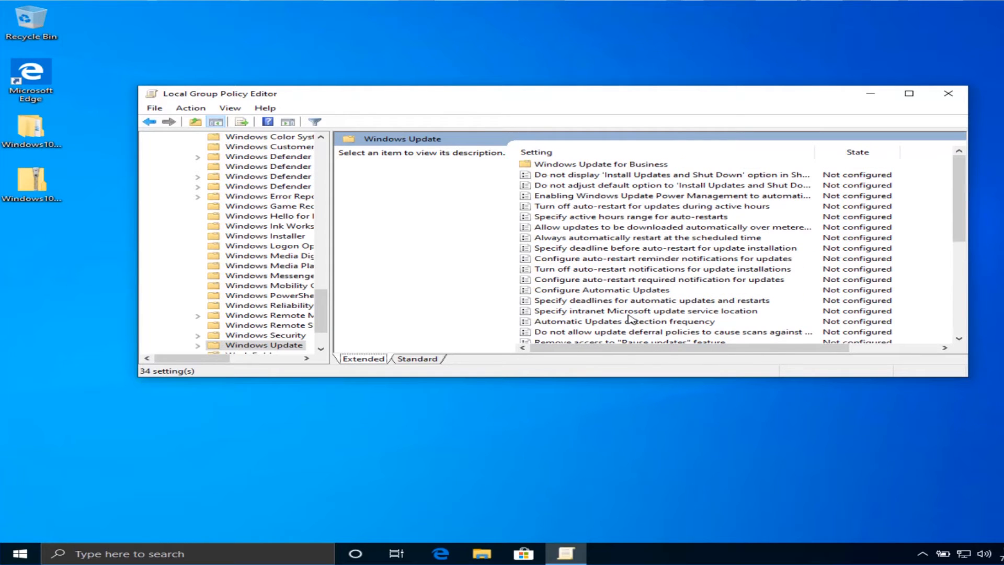
mouse_move(631, 274)
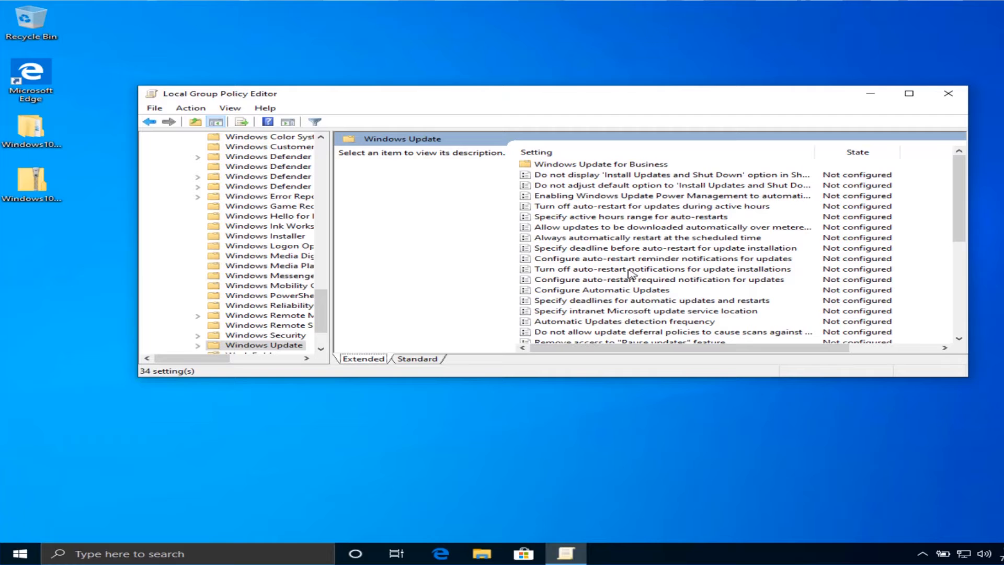
scroll("down", 3)
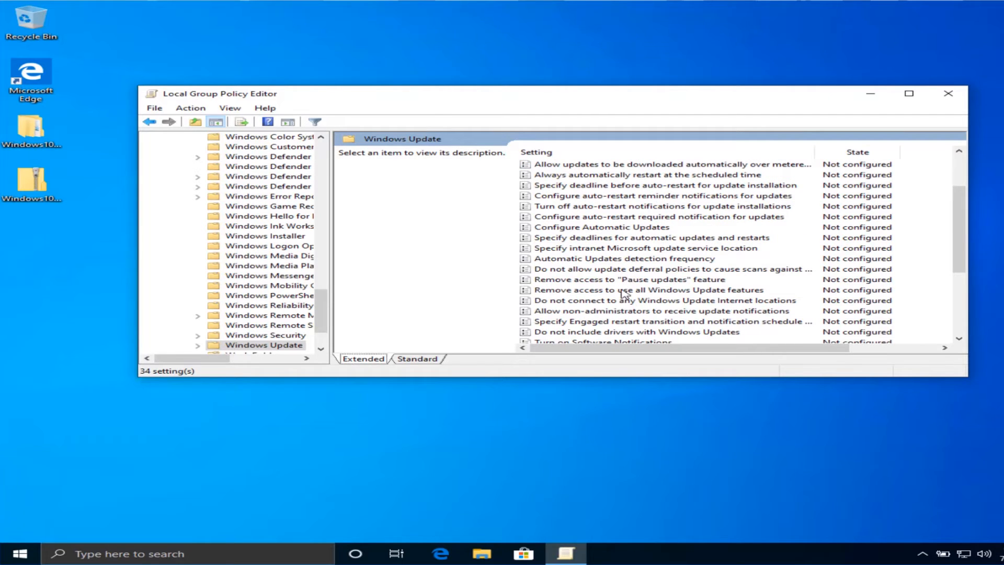
mouse_move(644, 264)
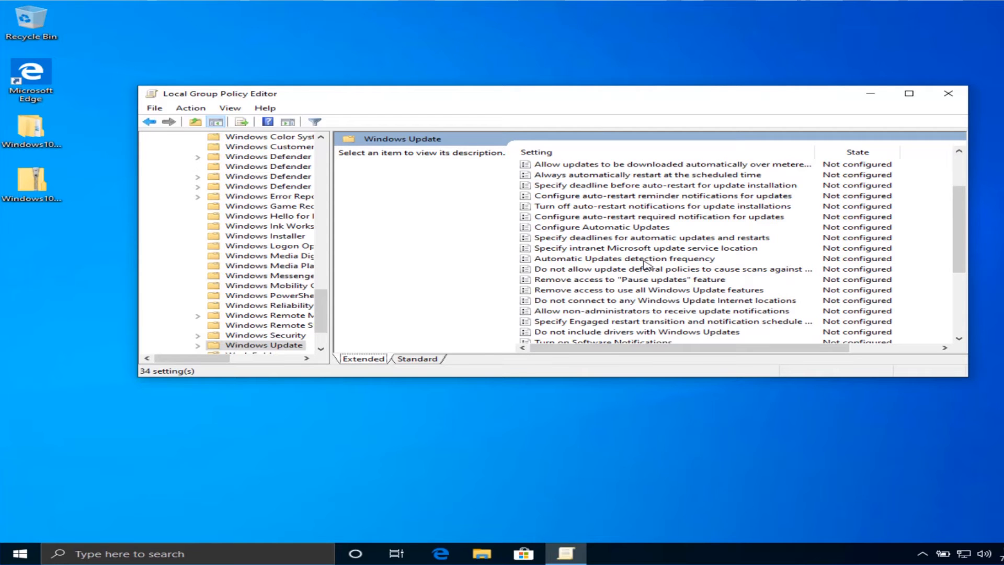
double_click(624, 259)
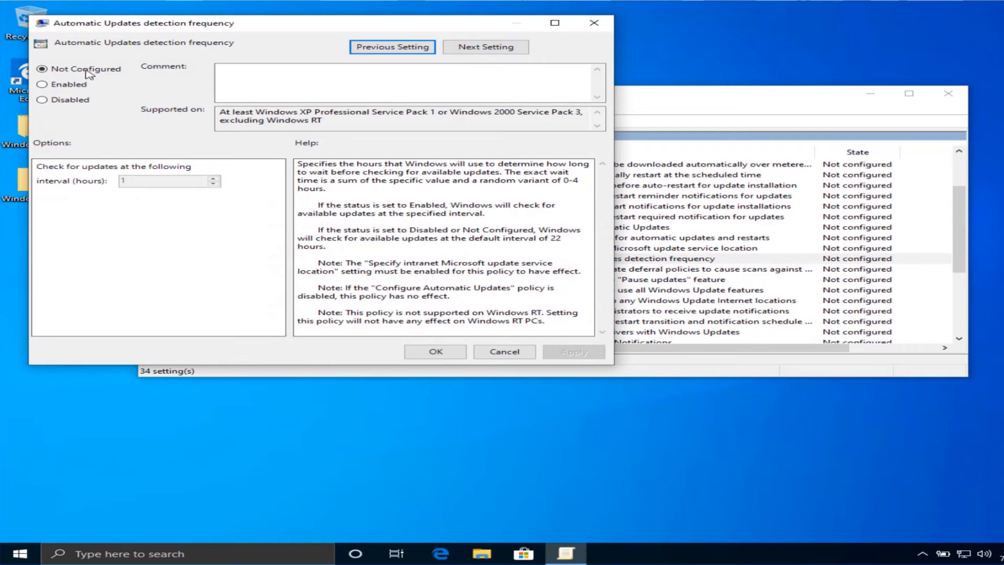
left_click(42, 99)
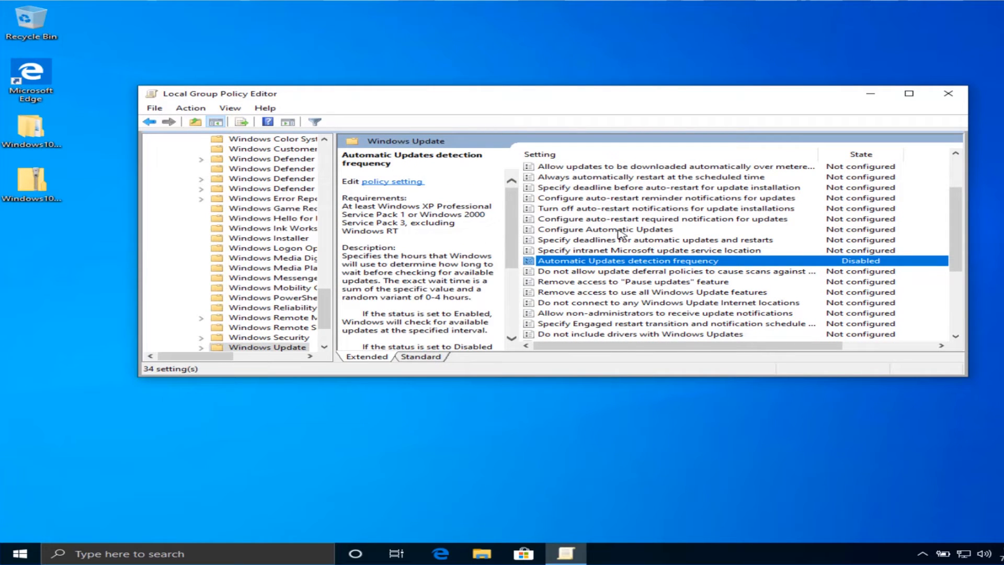
double_click(602, 228)
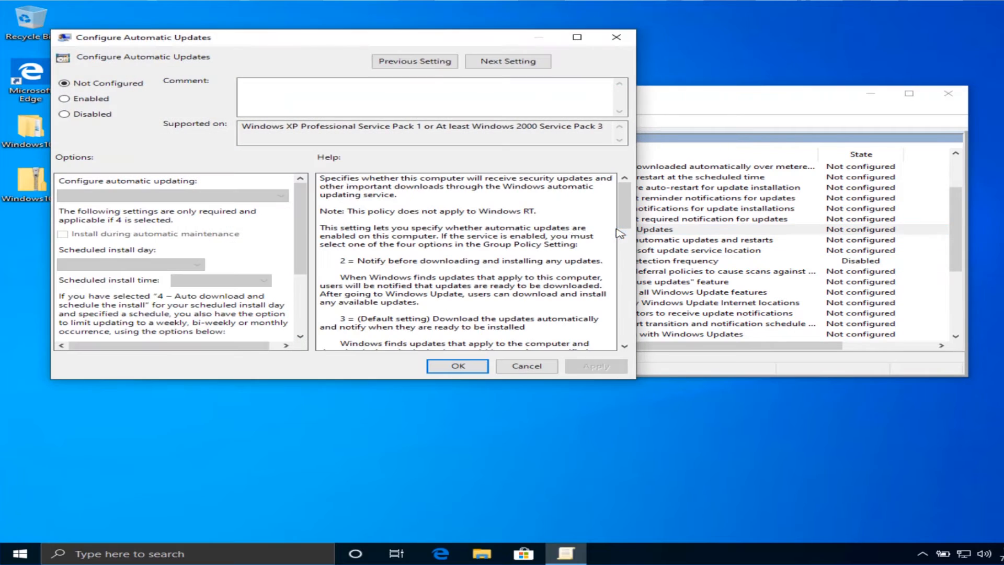
mouse_move(203, 235)
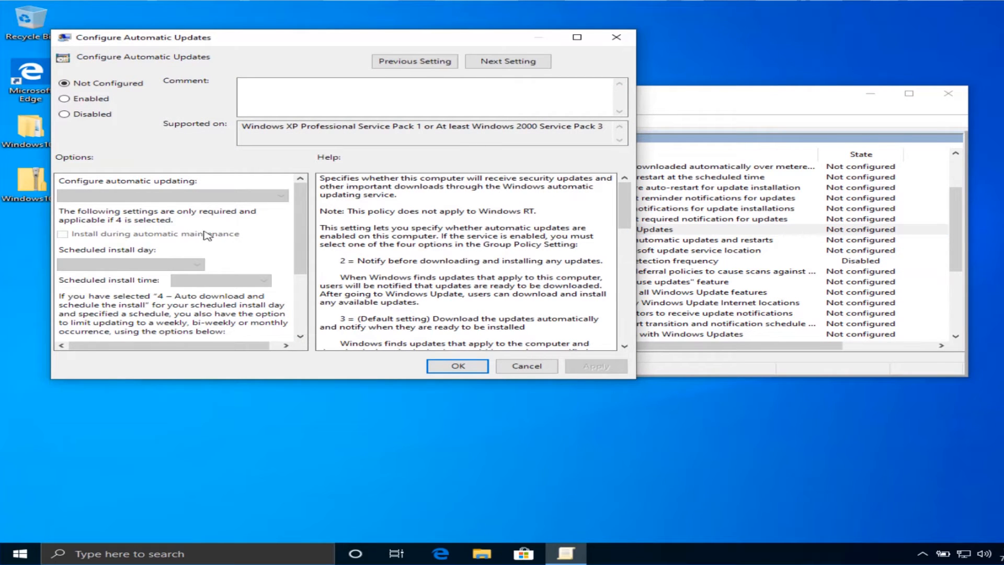
mouse_move(410, 202)
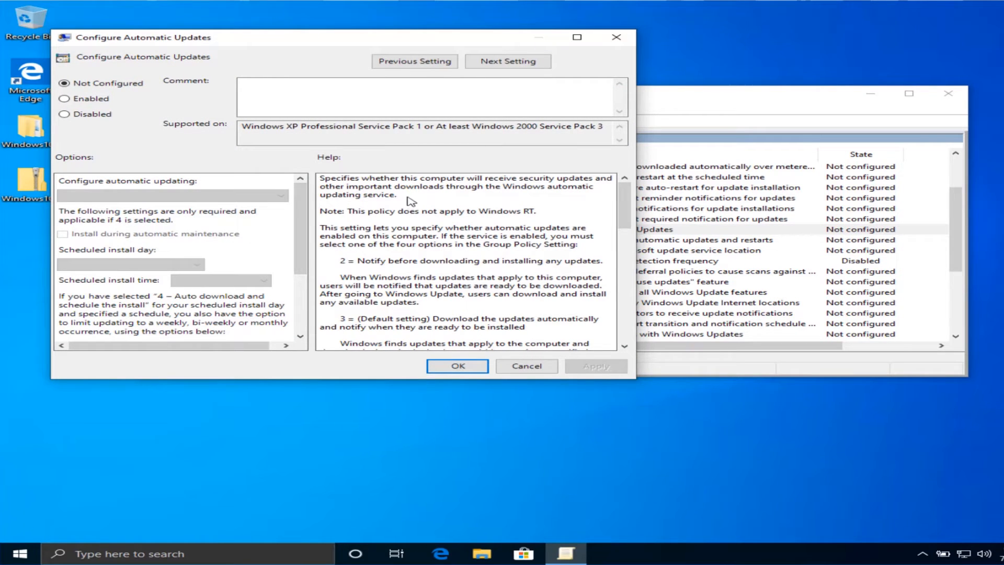
left_click(64, 114)
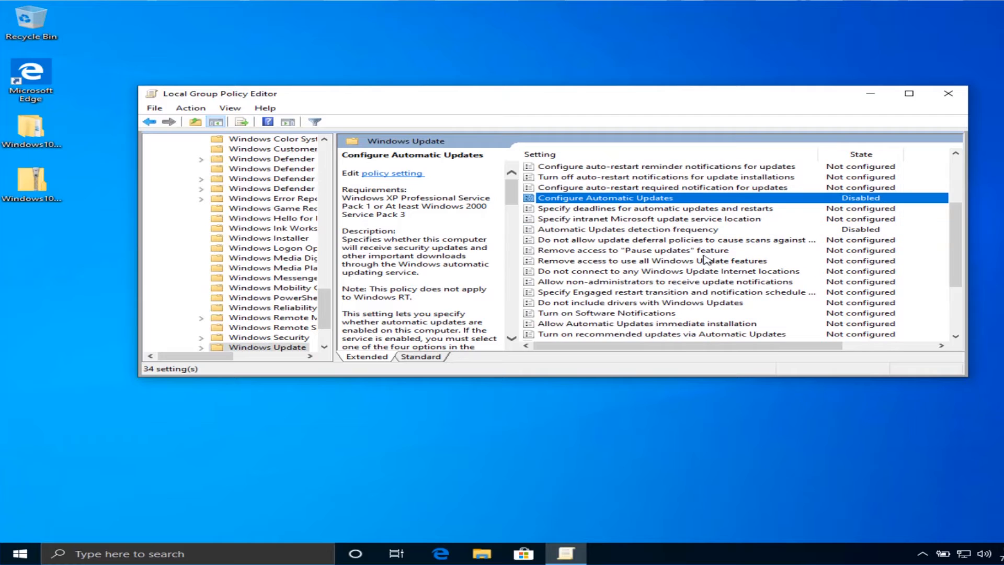
Step: Disable 'Allow Automatic Updates immediate installation' and close the Group Policy Editor
scroll("down", 3)
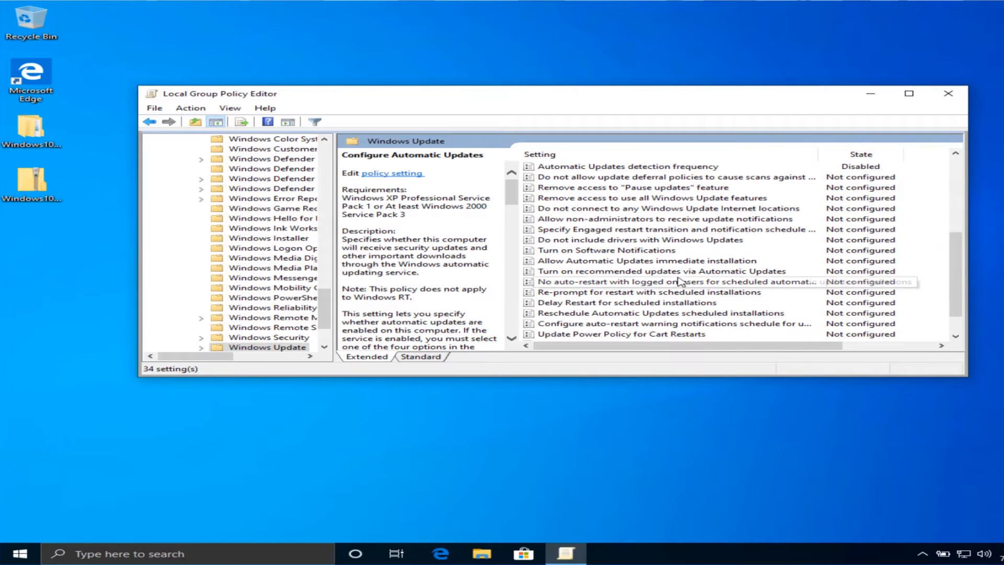
mouse_move(624, 265)
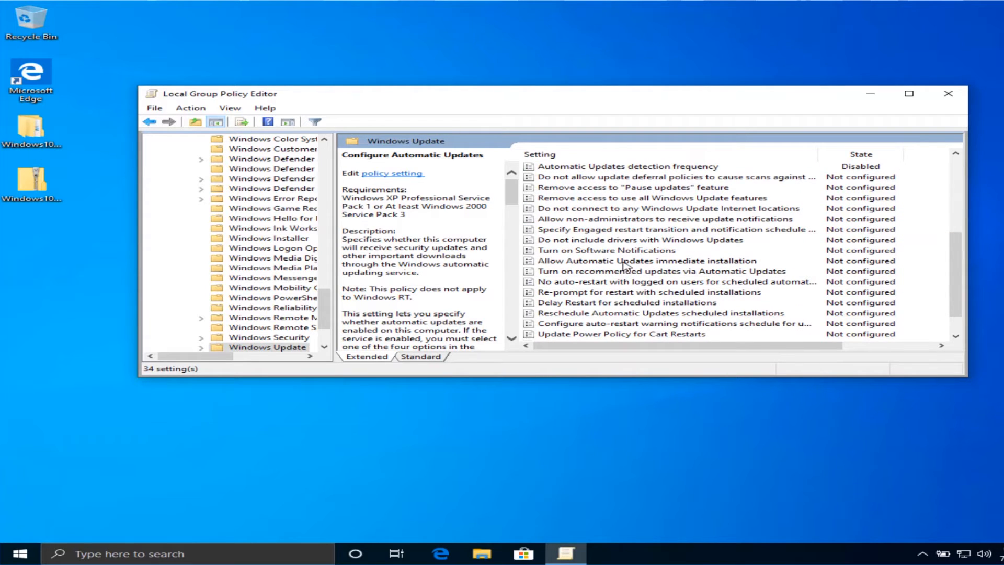
double_click(647, 260)
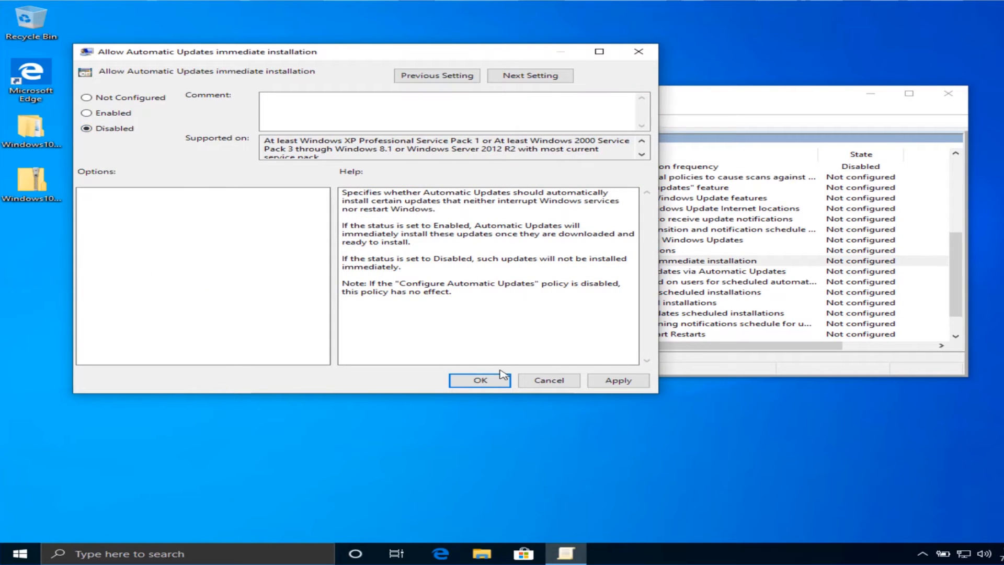
left_click(617, 379)
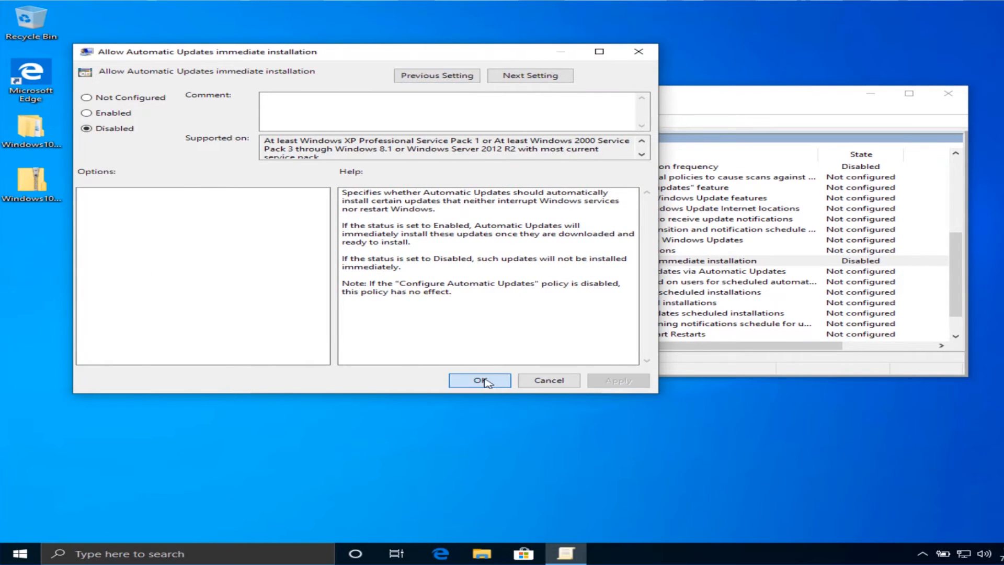
left_click(480, 380)
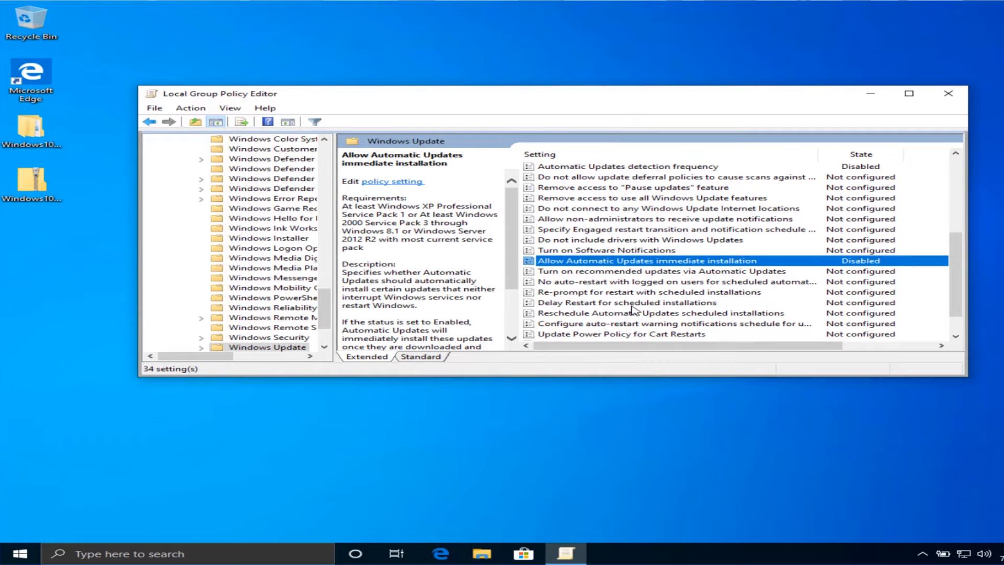
mouse_move(651, 310)
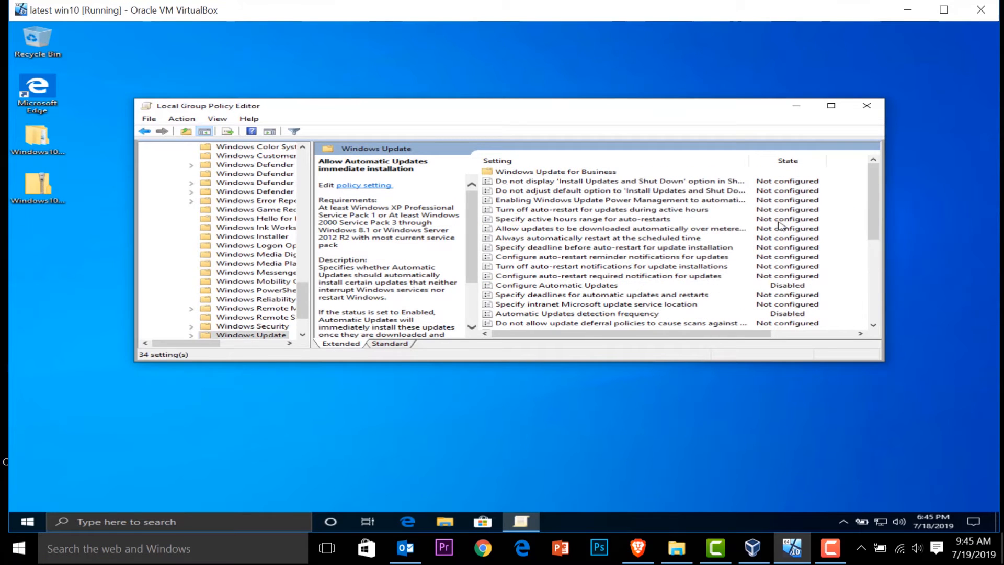
mouse_move(866, 105)
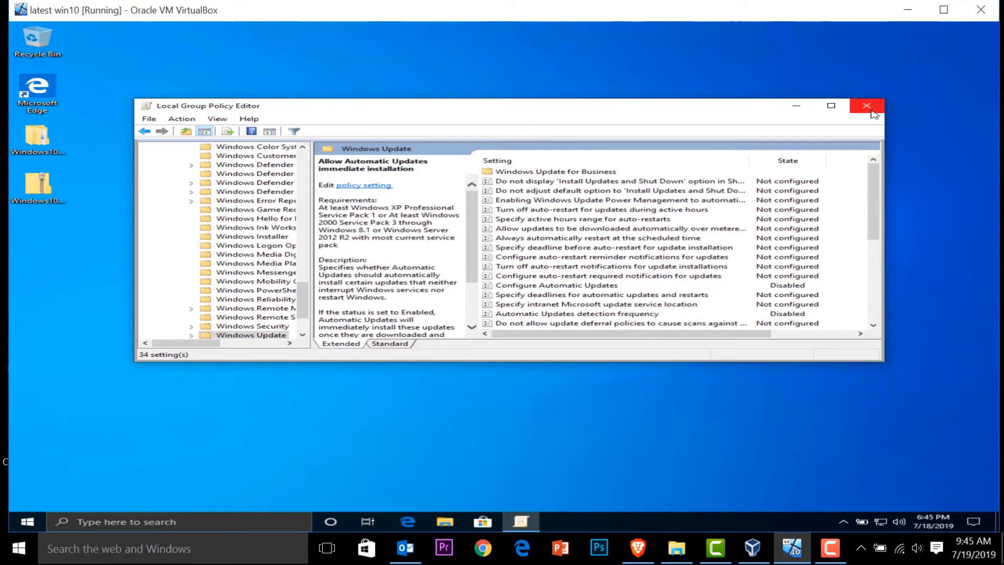
left_click(866, 105)
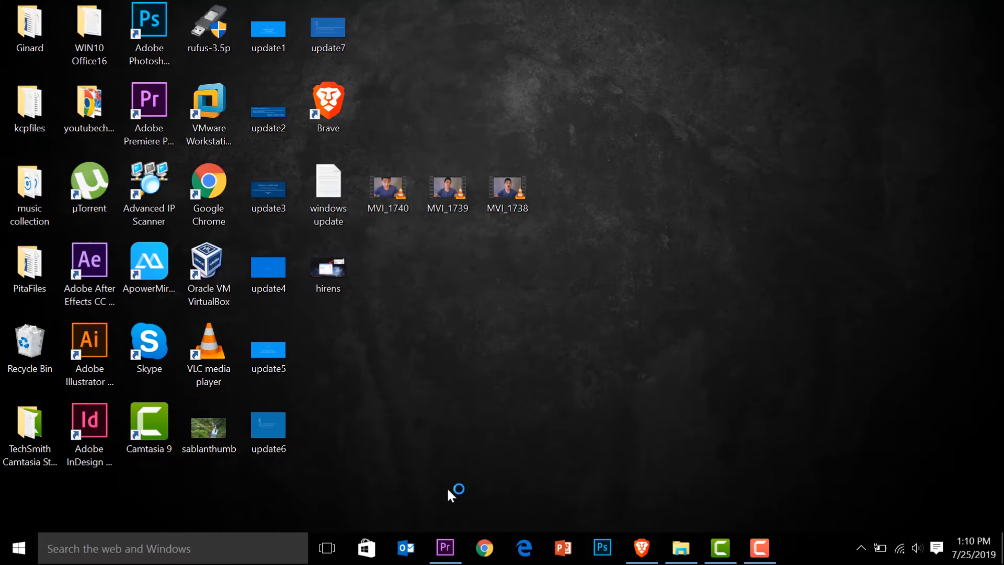
type("windows")
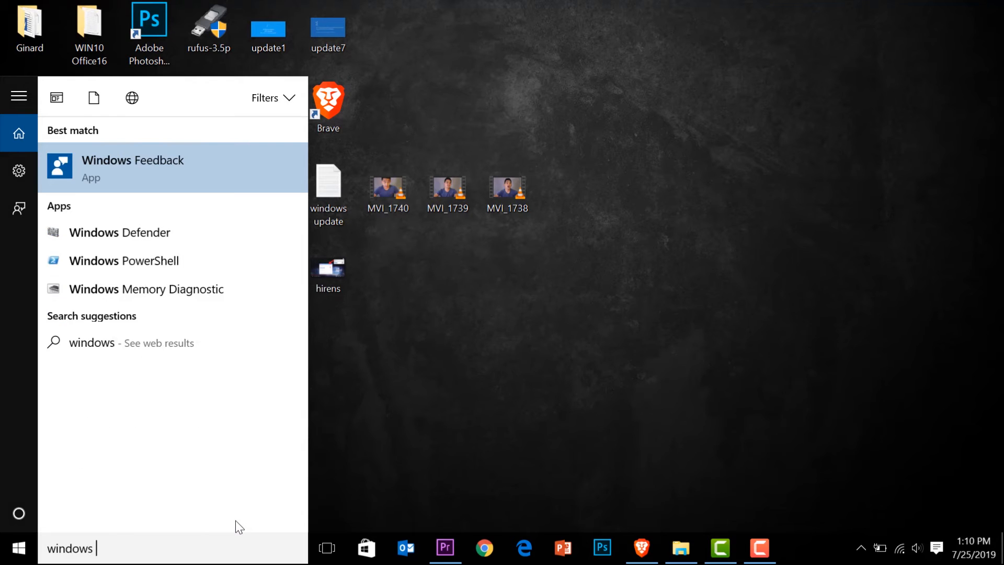
type("upd")
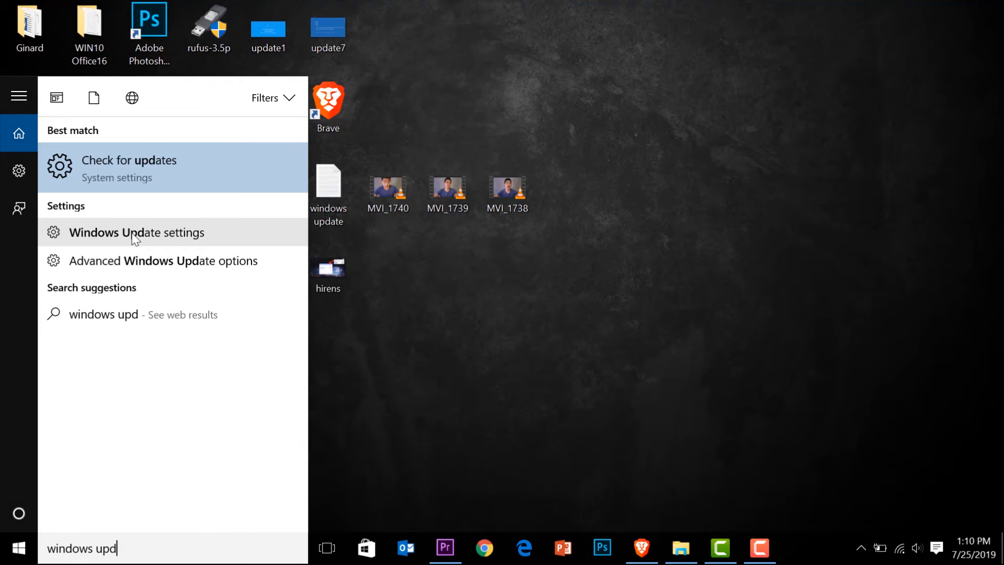
left_click(172, 260)
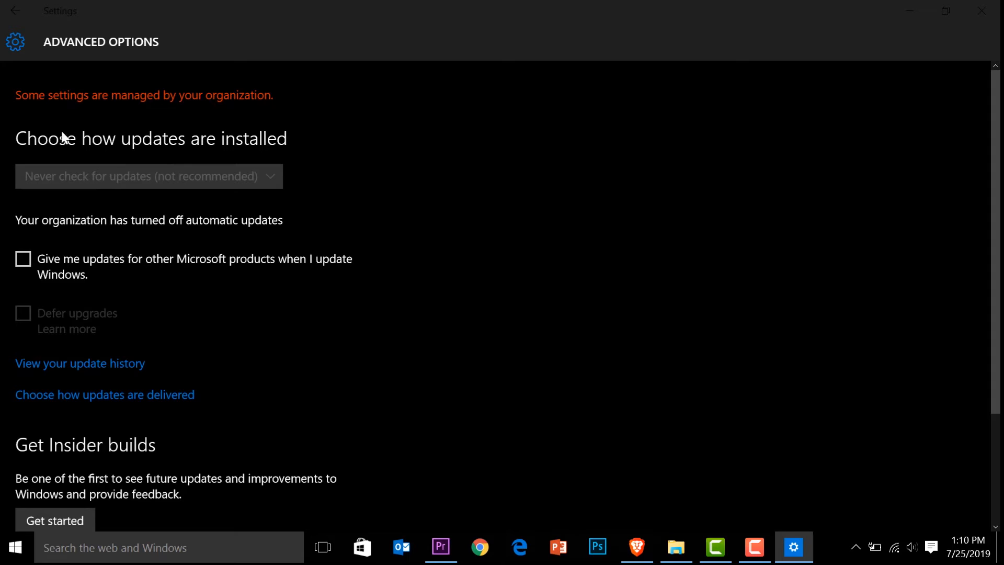
mouse_move(142, 183)
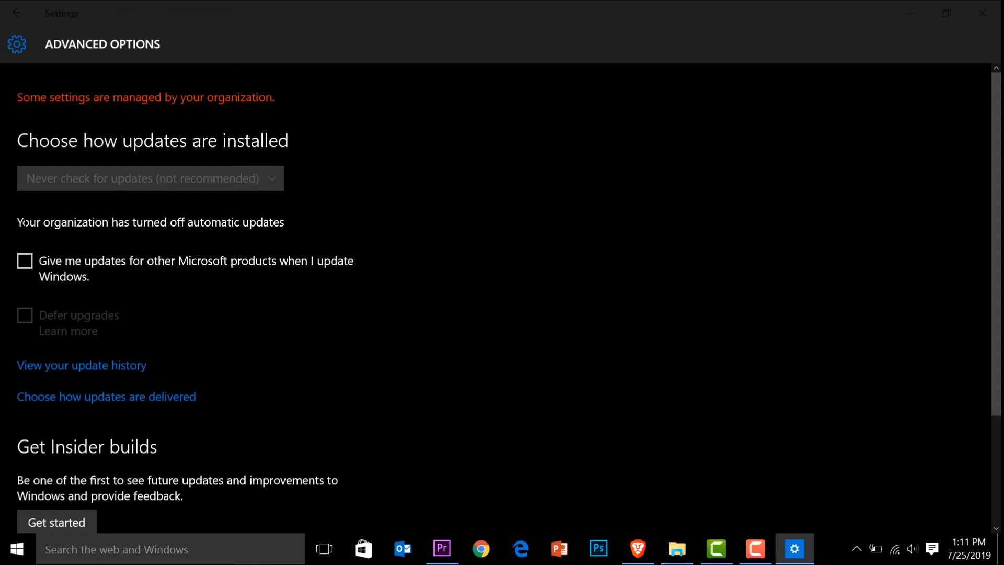
mouse_move(381, 332)
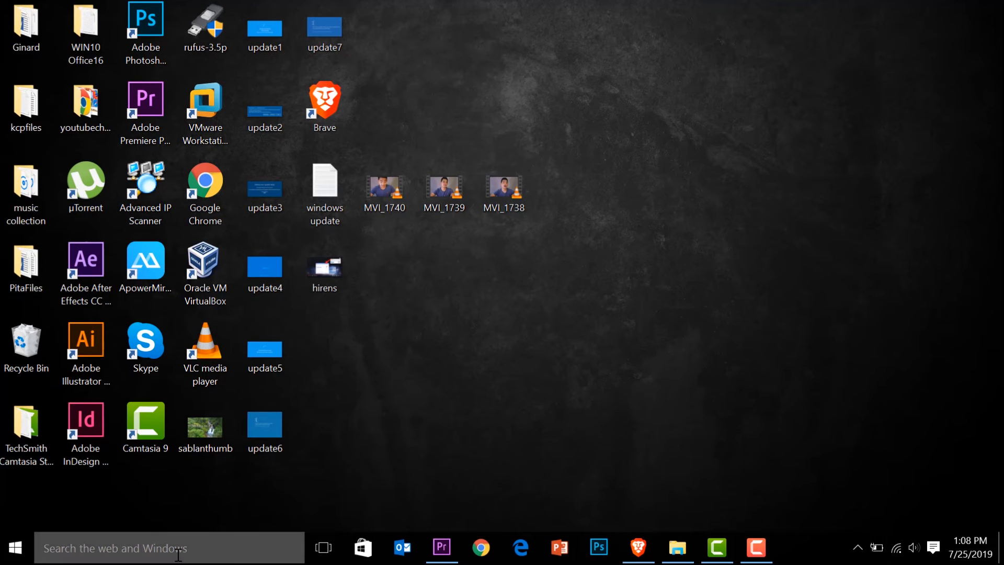
Step: Turn on 'Set as metered connection' in the Wi-Fi network's advanced options, then close Settings
type("setting")
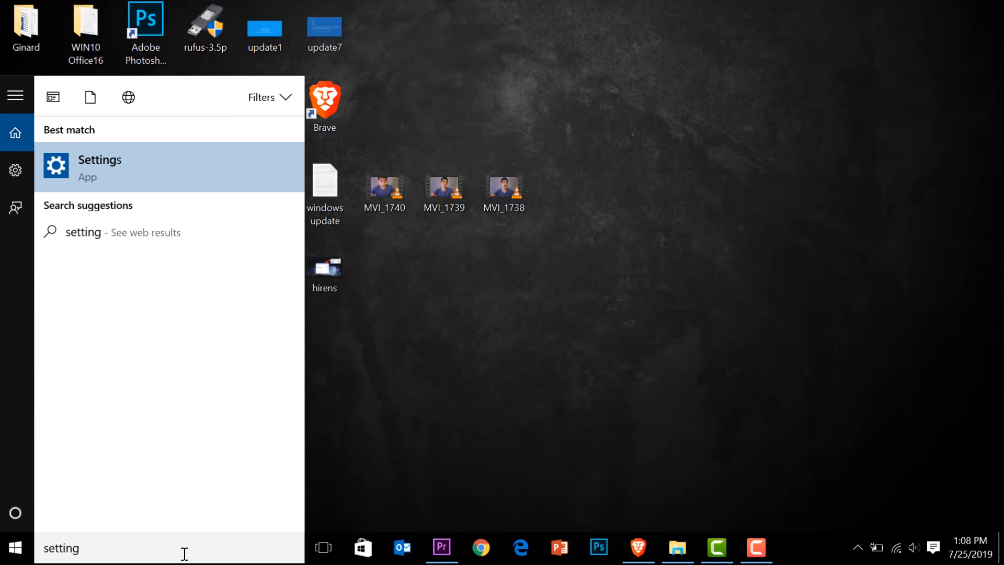
left_click(100, 167)
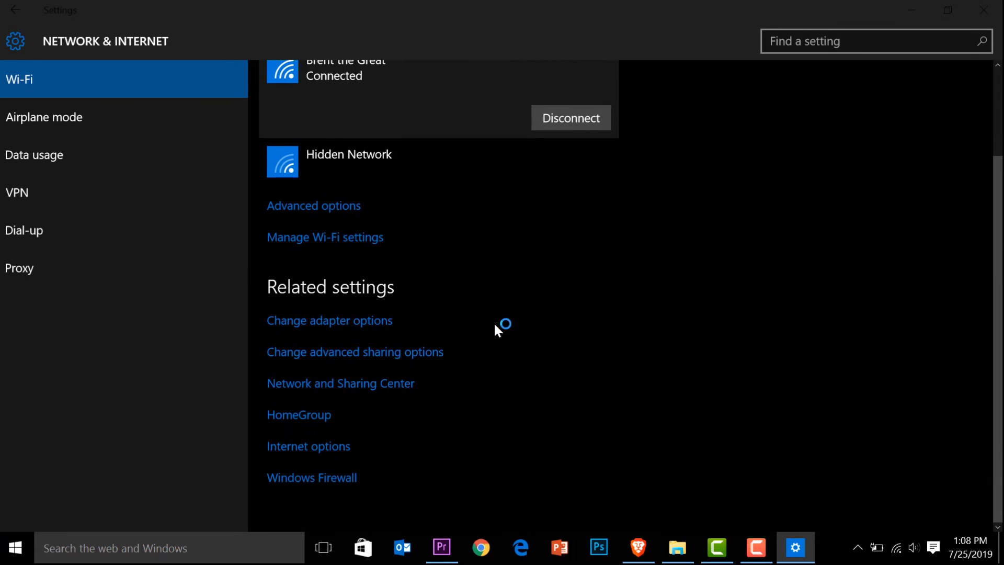
mouse_move(348, 208)
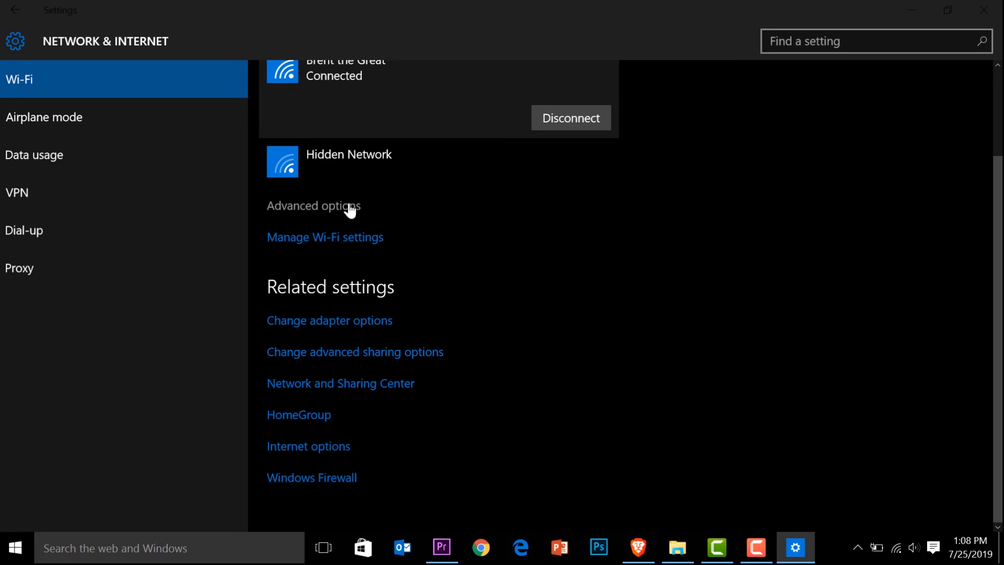
left_click(314, 206)
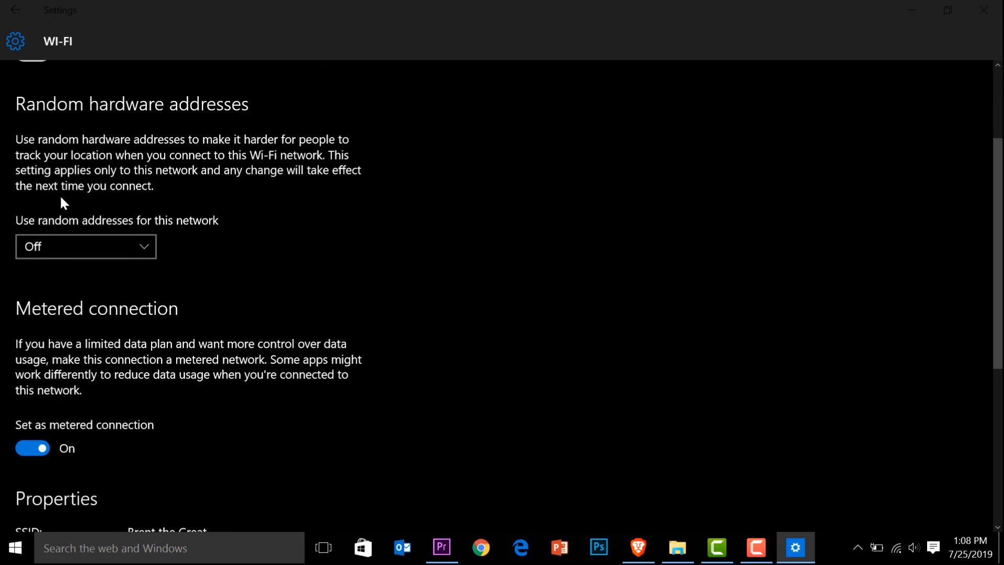
scroll("down", 3)
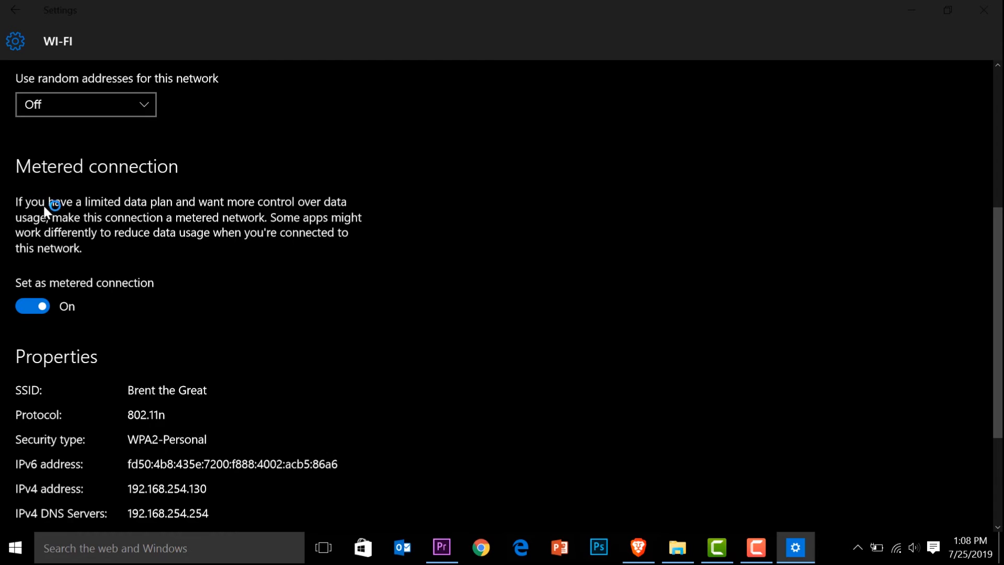
mouse_move(319, 217)
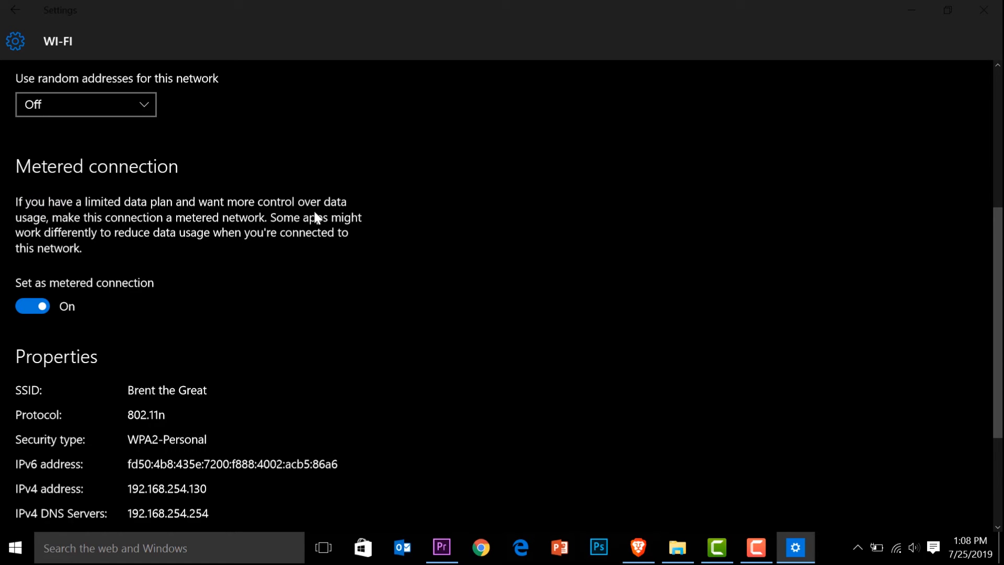
mouse_move(183, 231)
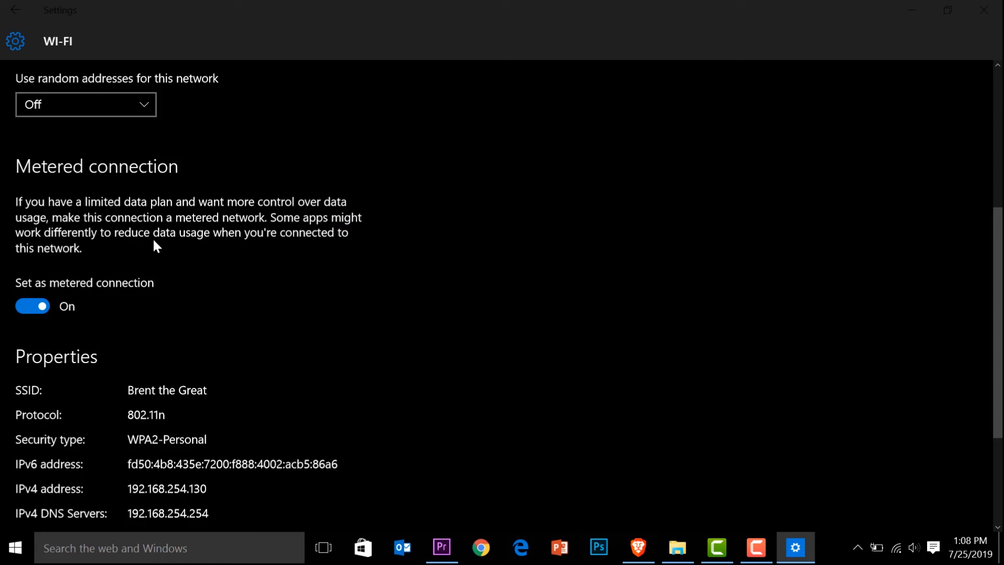
mouse_move(266, 250)
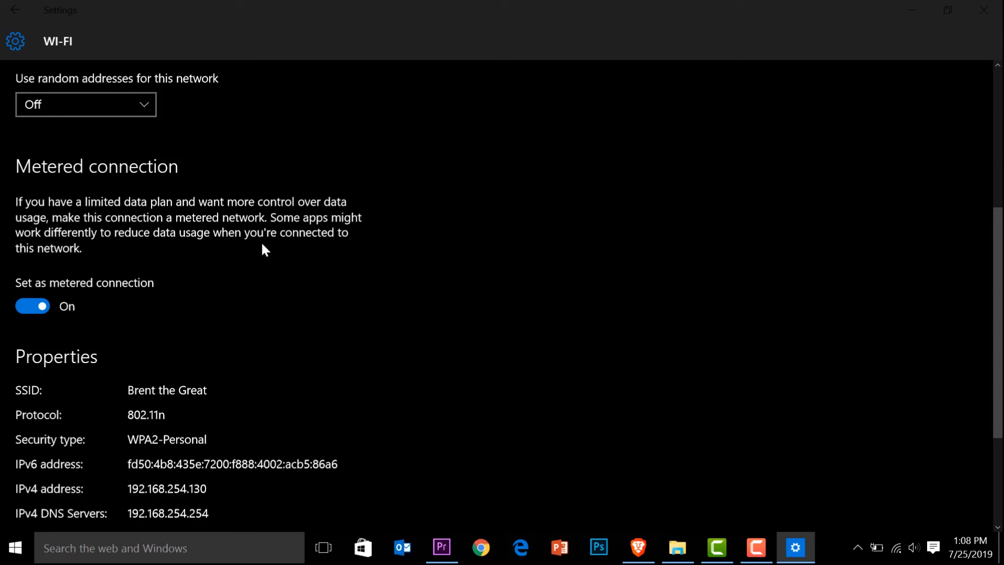
mouse_move(95, 289)
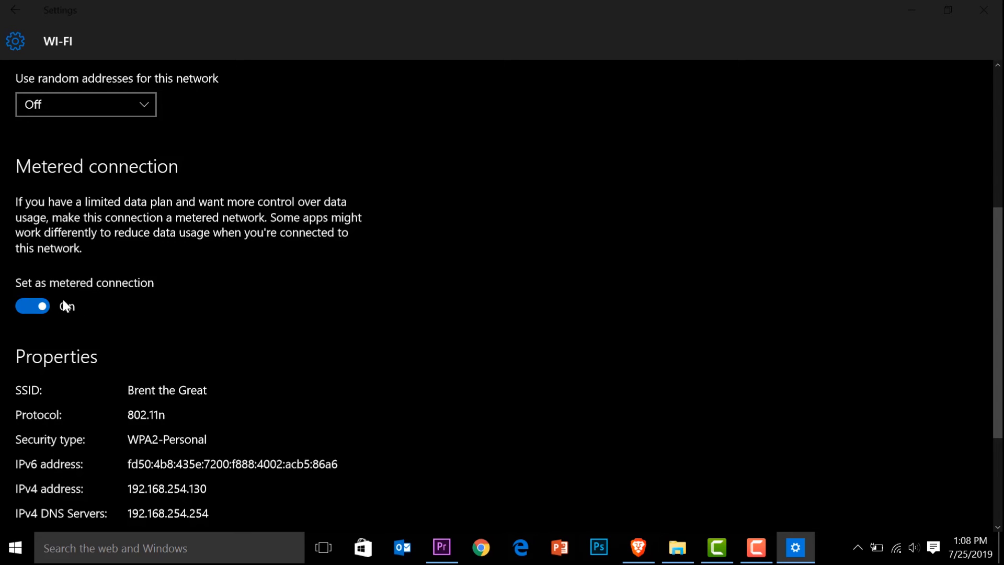
left_click(33, 305)
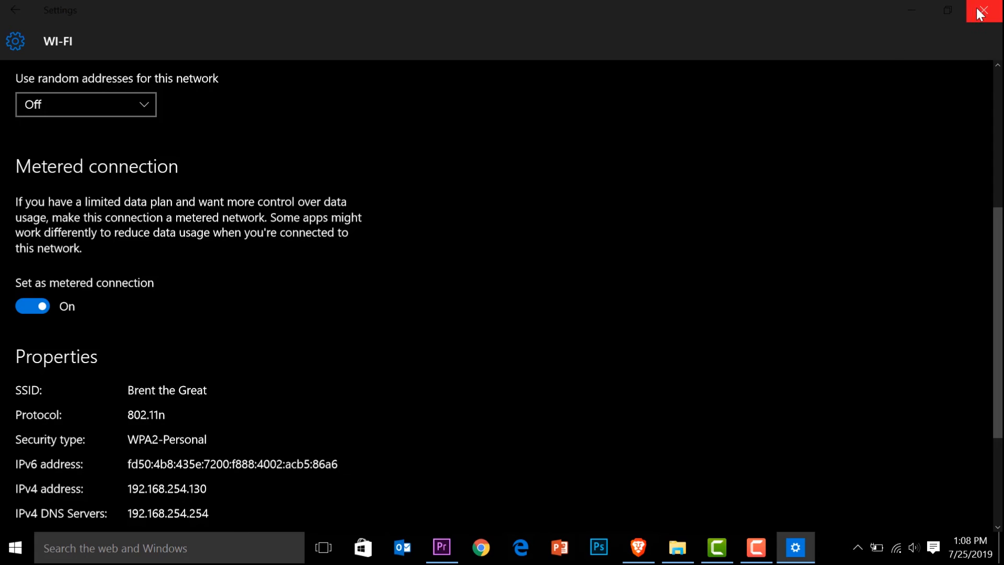
left_click(984, 11)
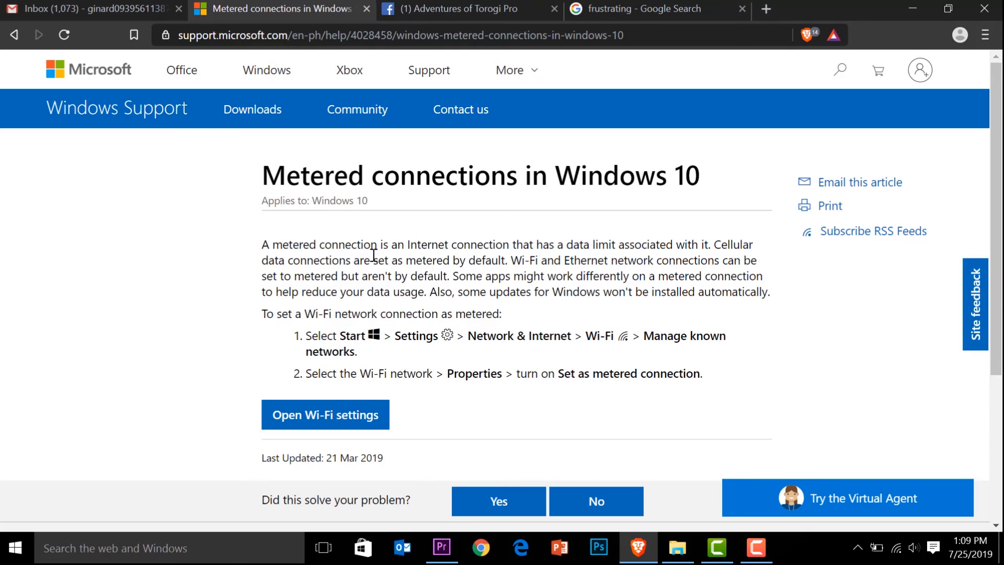
mouse_move(416, 268)
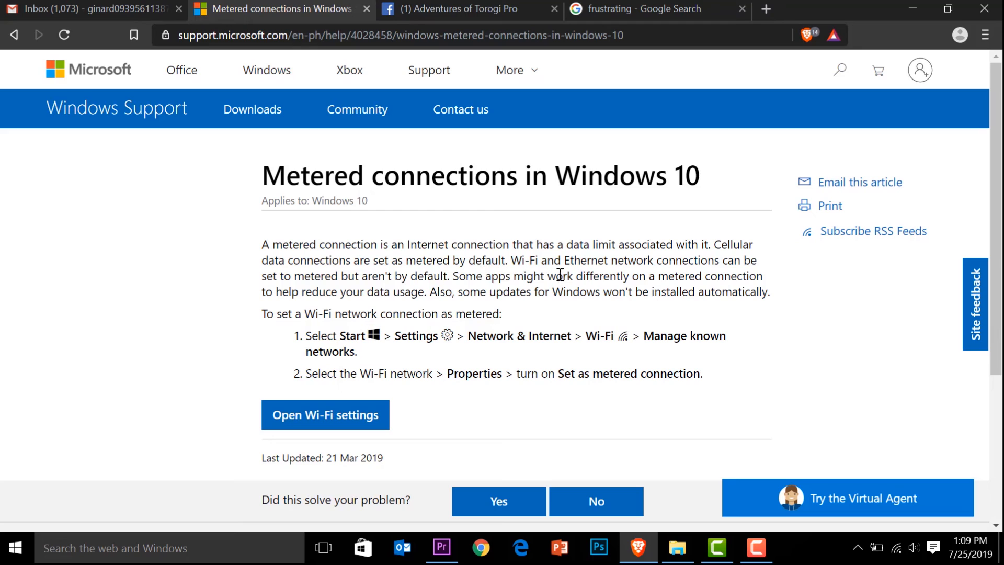
mouse_move(479, 297)
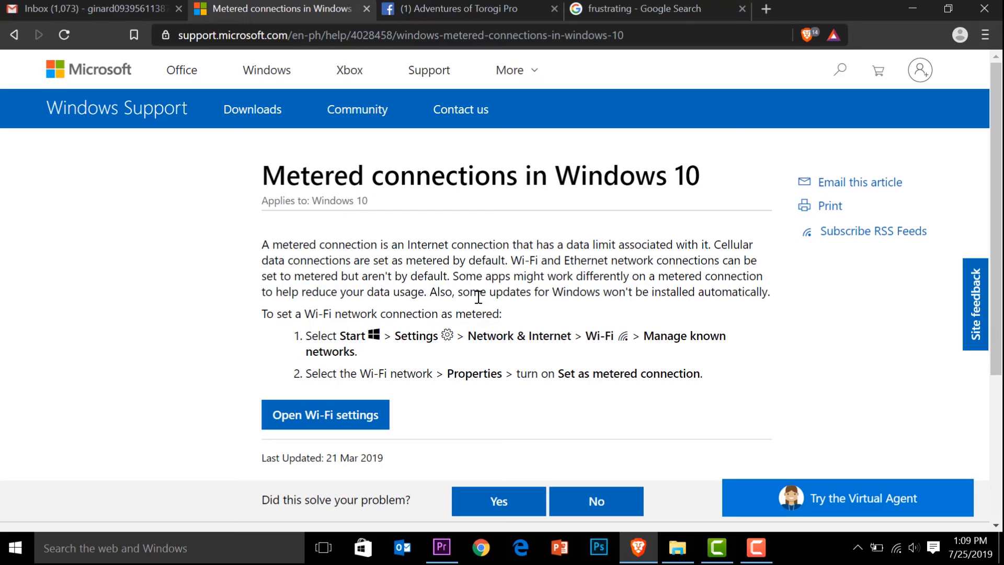
mouse_move(499, 310)
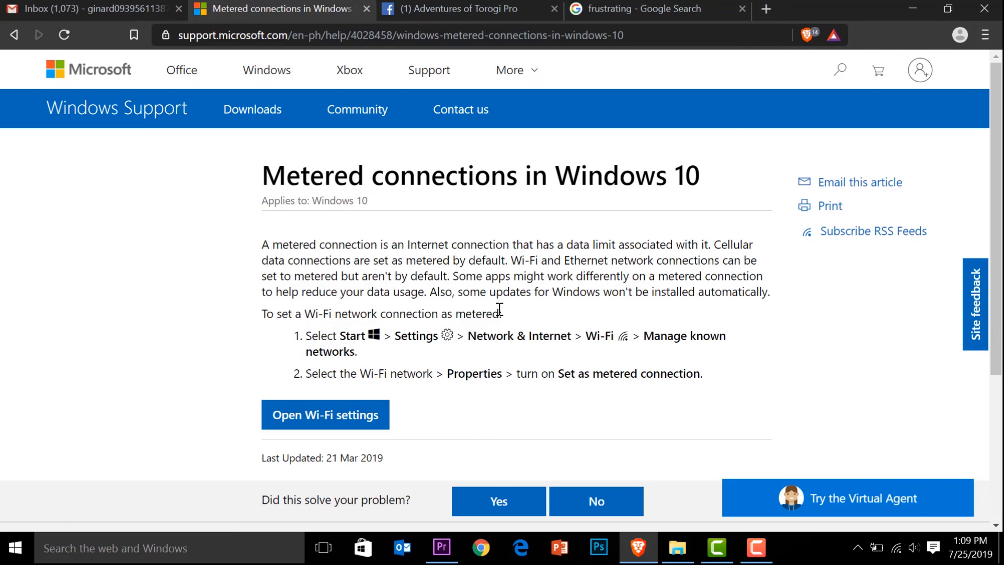
Step: Highlight the sentence saying some Windows updates won't install automatically
left_click_drag(430, 291, 528, 291)
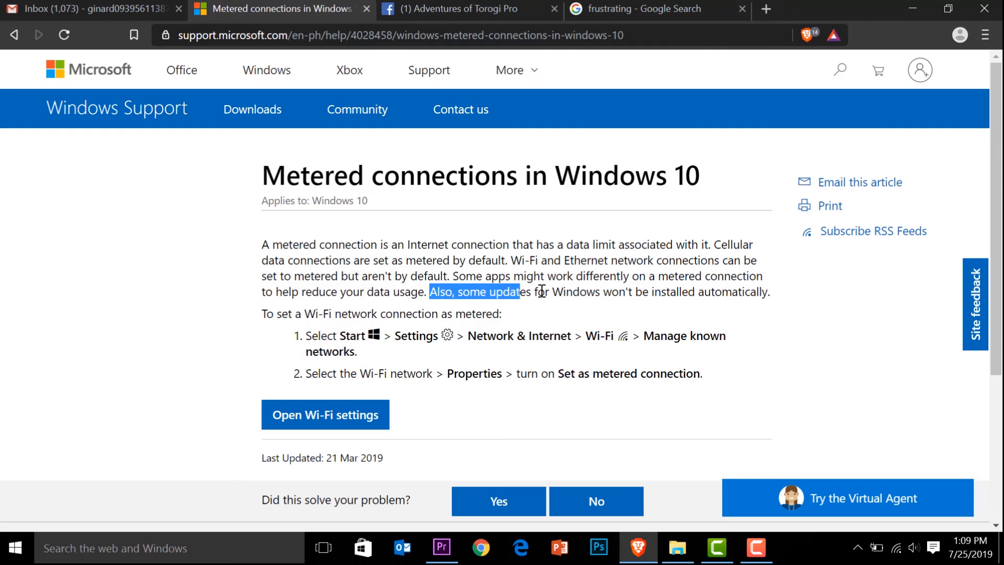